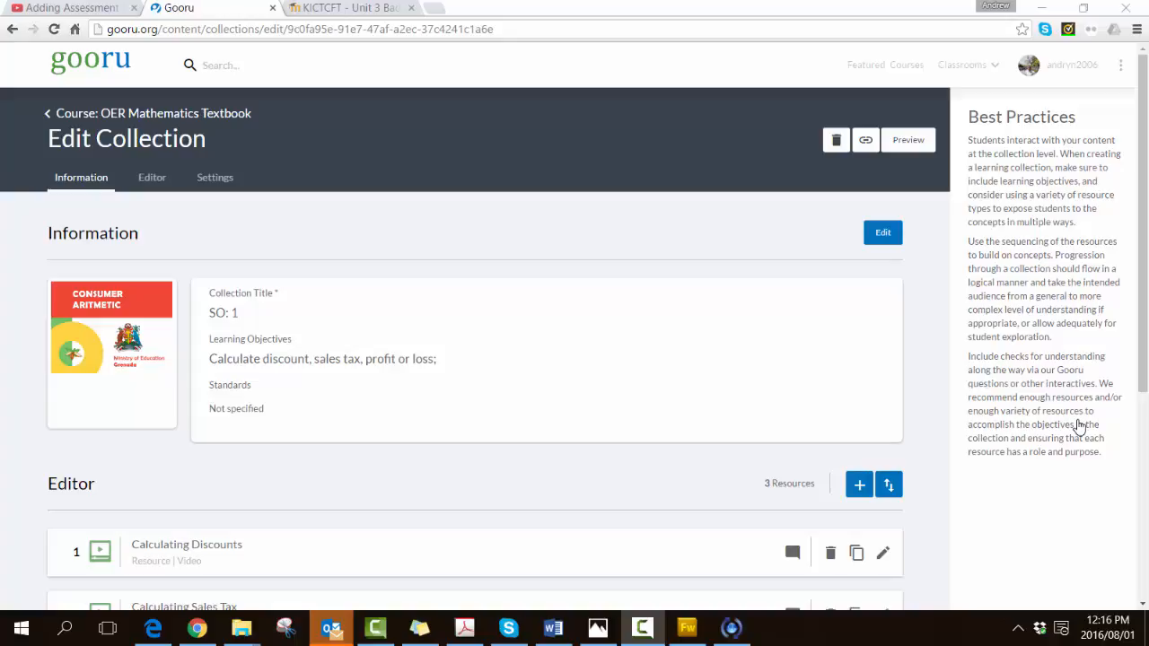
mouse_move(1142, 390)
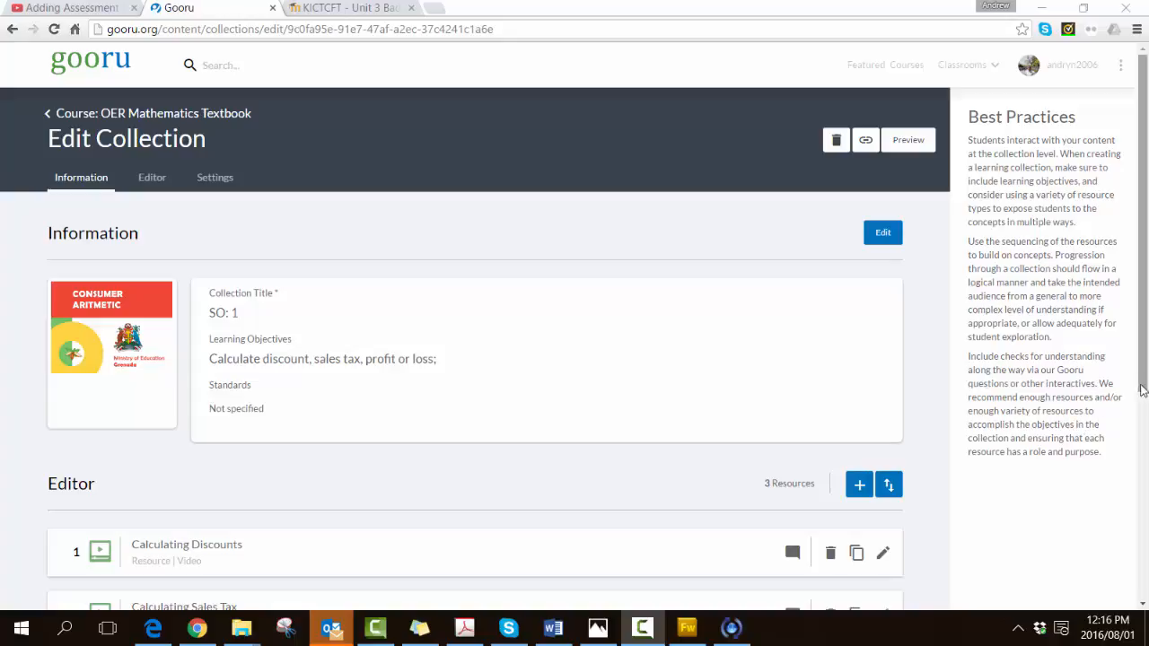
Start a new question in SO: 1 and browse the question types, Multiple Choice through Free Response.
scroll(down, 3)
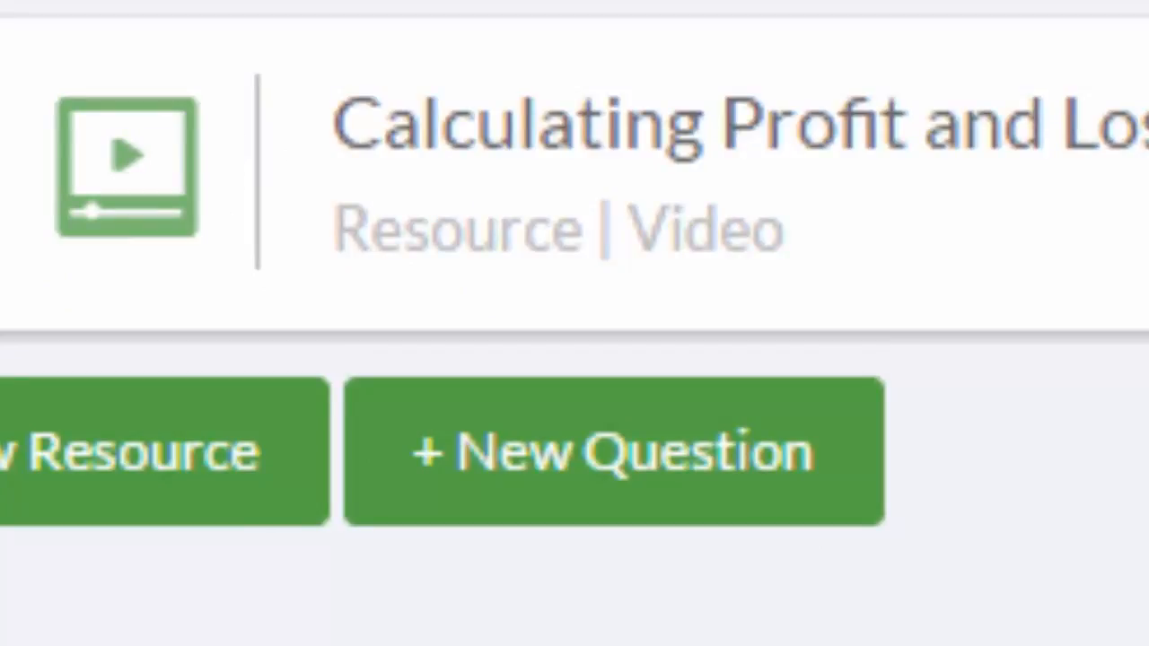
mouse_move(628, 467)
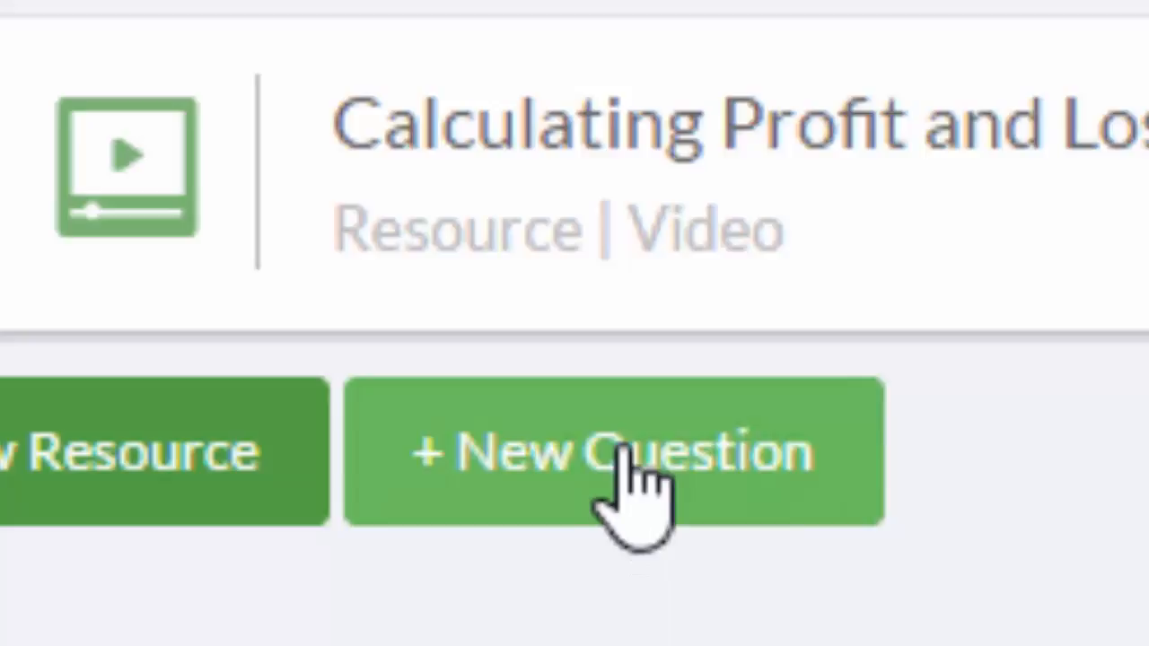
click(615, 451)
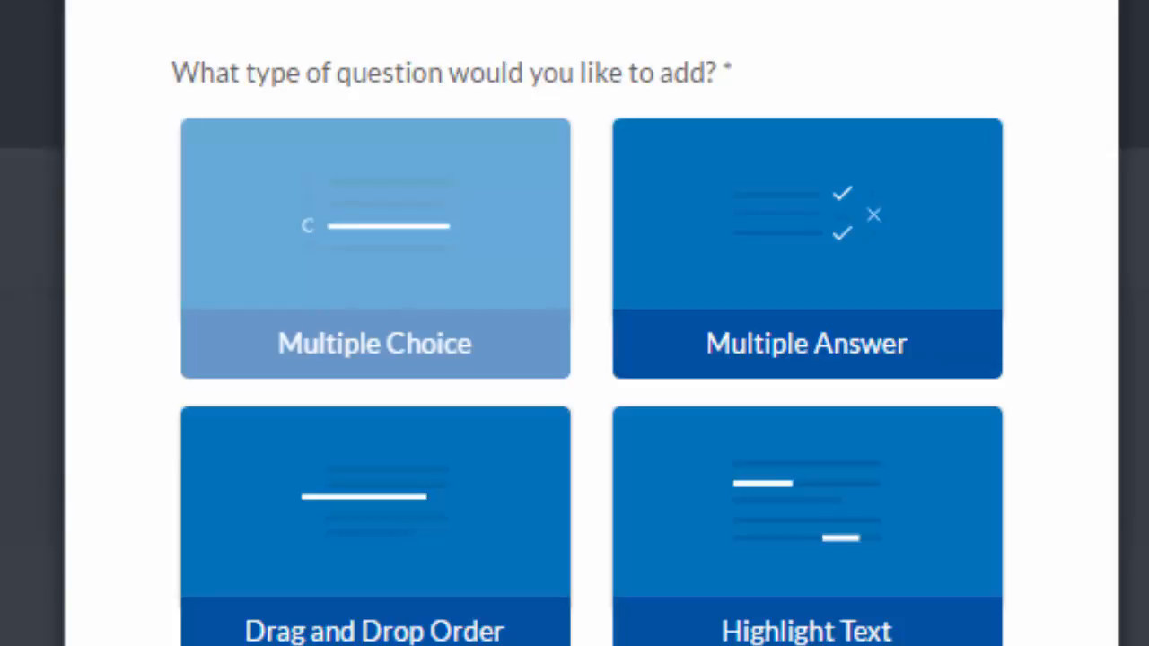
scroll(down, 3)
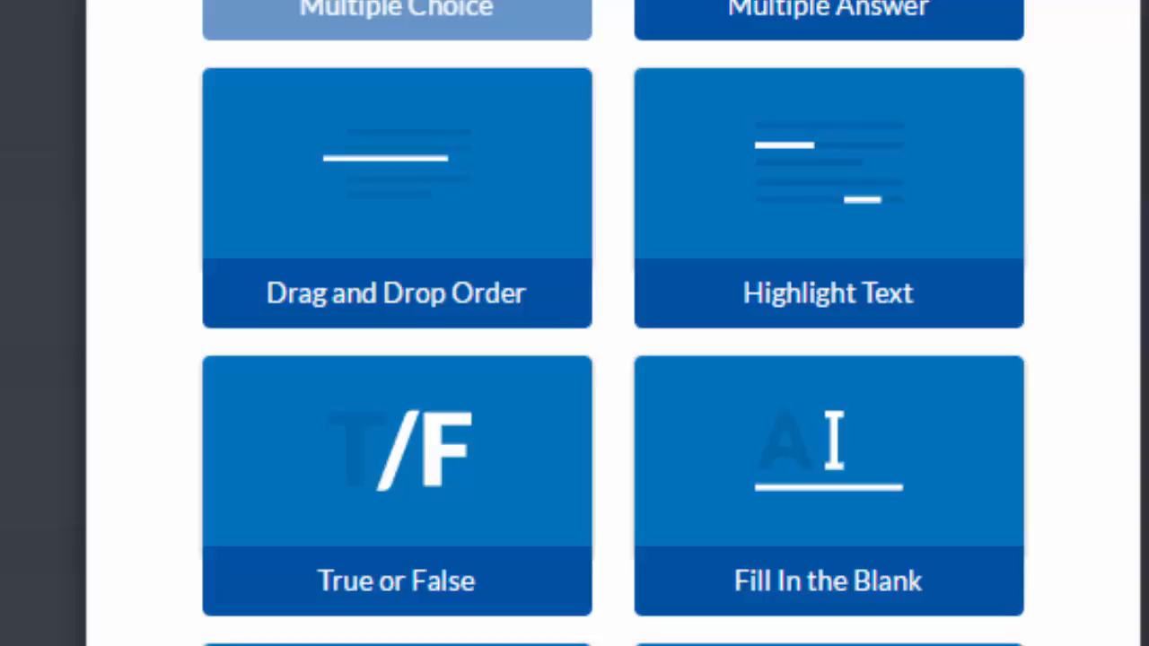
scroll(down, 3)
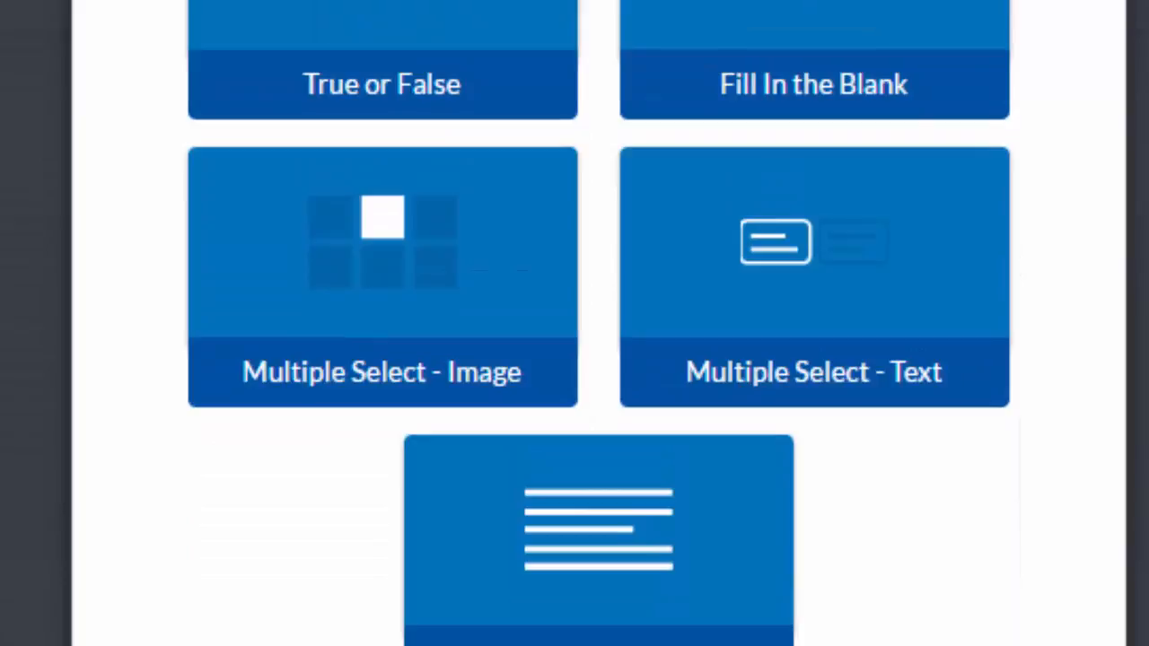
scroll(down, 3)
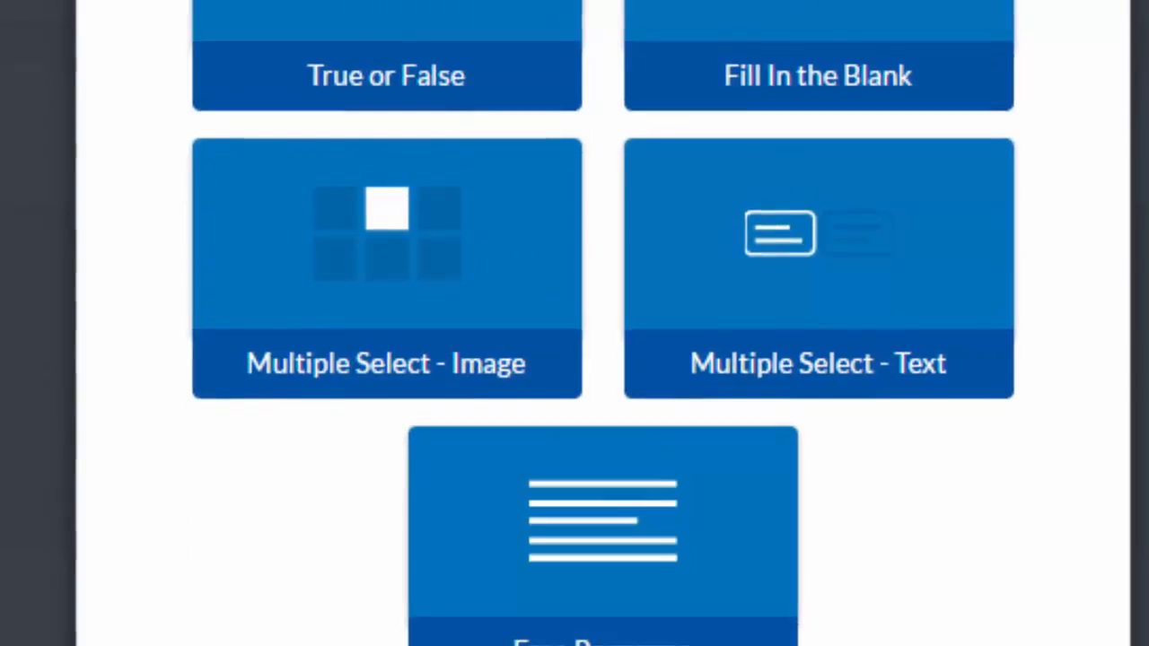
scroll(down, 3)
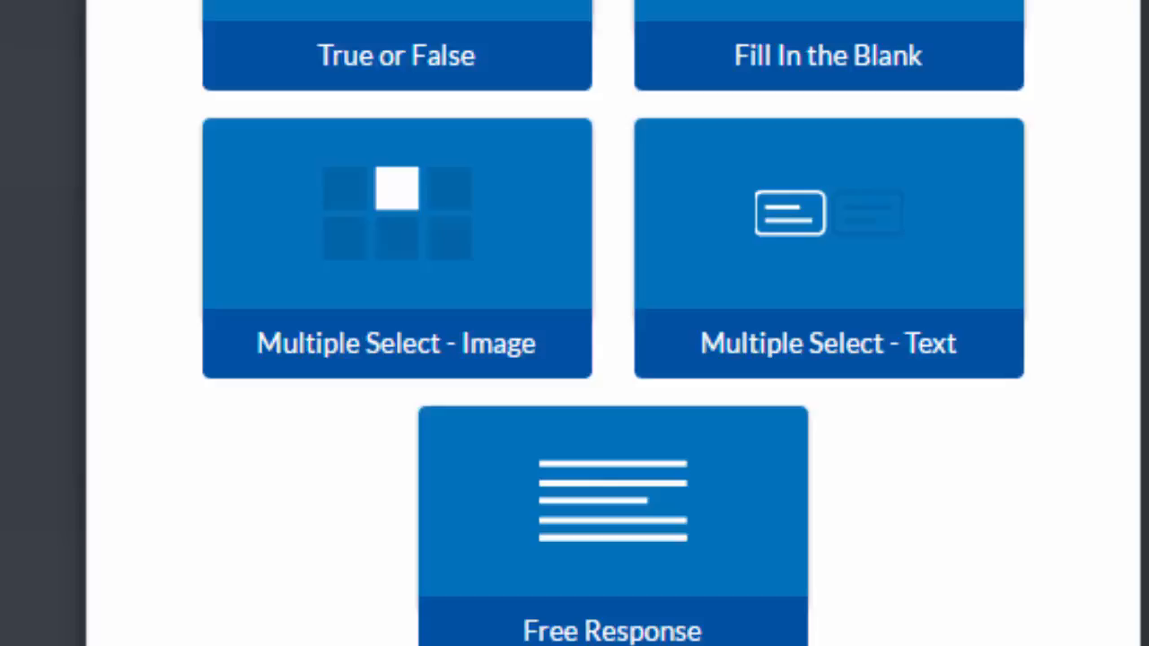
scroll(down, 3)
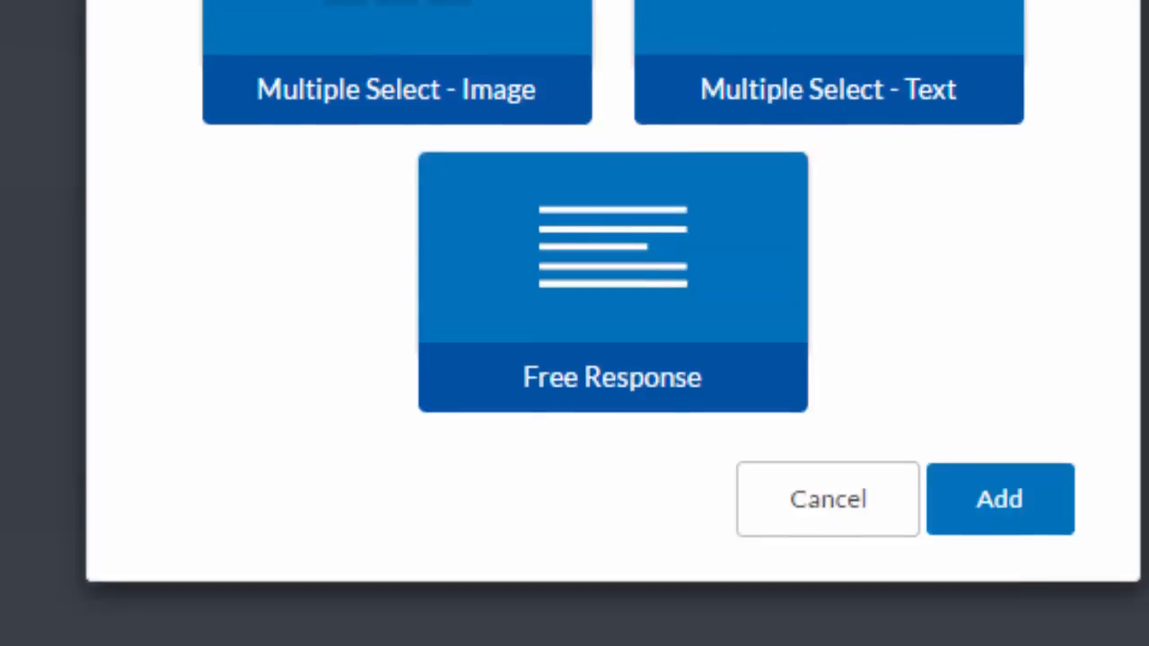
mouse_move(999, 499)
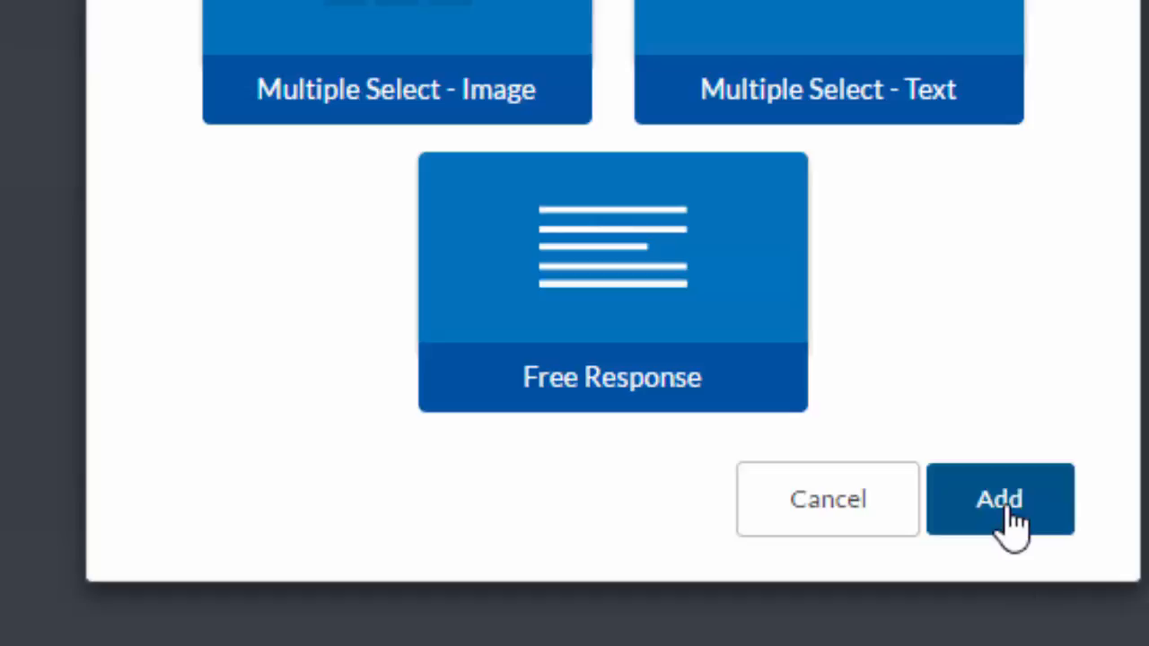
Add a Multiple Choice question about splitting a 136.44 EC dollar bill with a 15% tip.
click(999, 500)
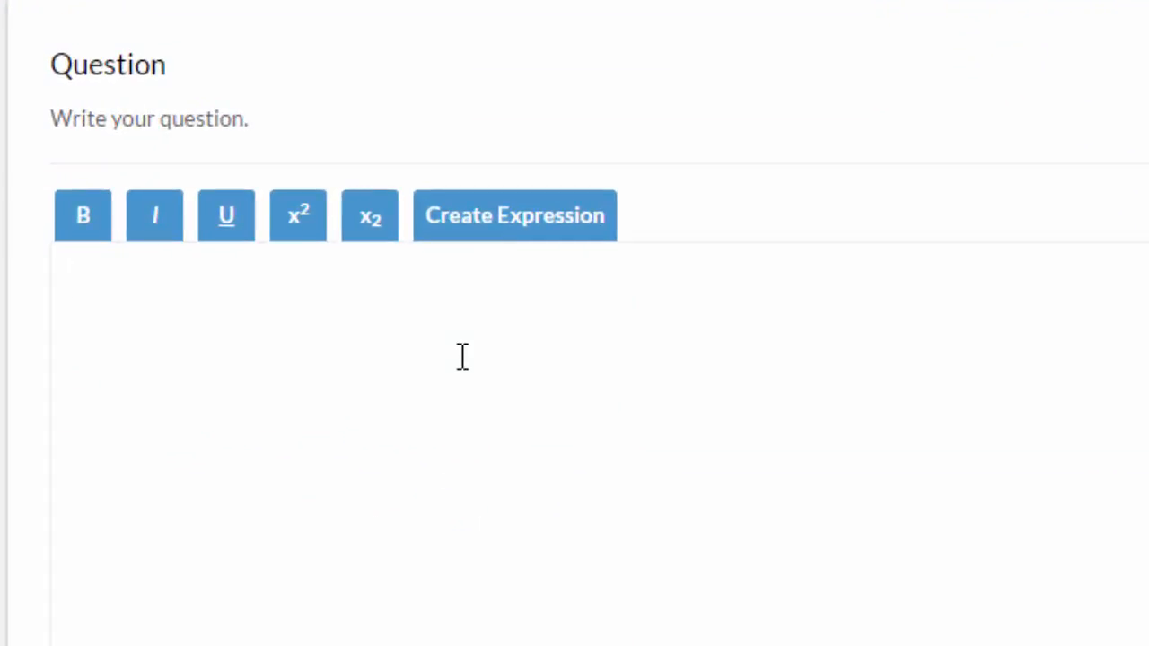
text(You go out for a meal with 3 friends. The restaurant bill is 136.44 EC dollars. You all decide to add a tip for the waiter of 15%. How much do you each pay?)
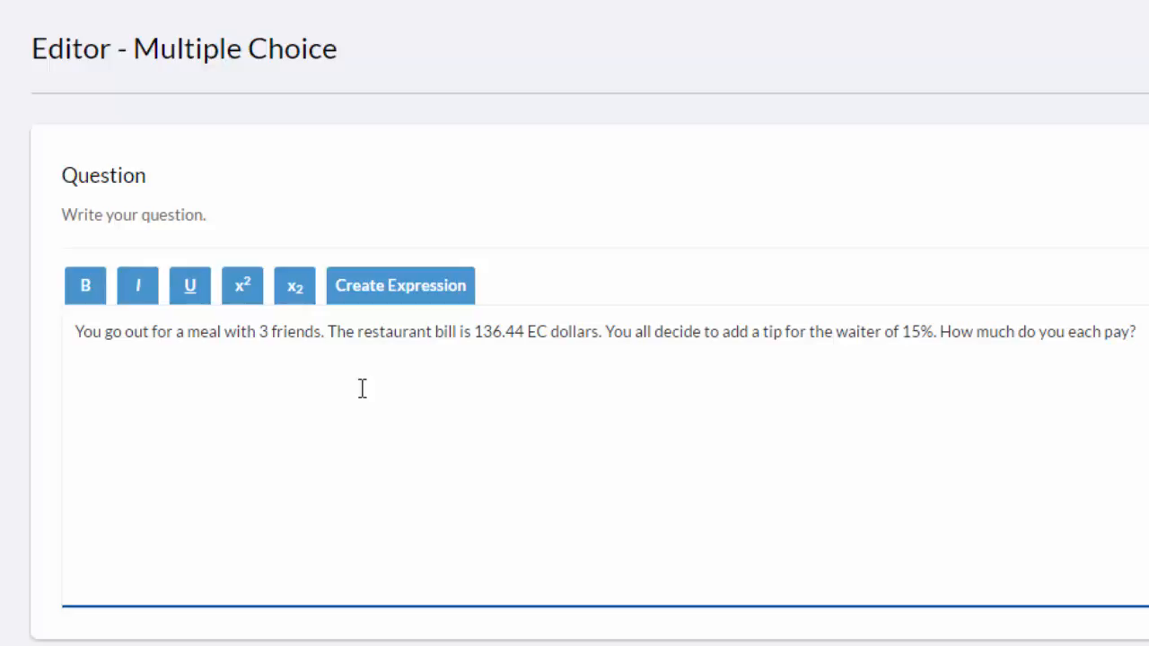
click(1133, 331)
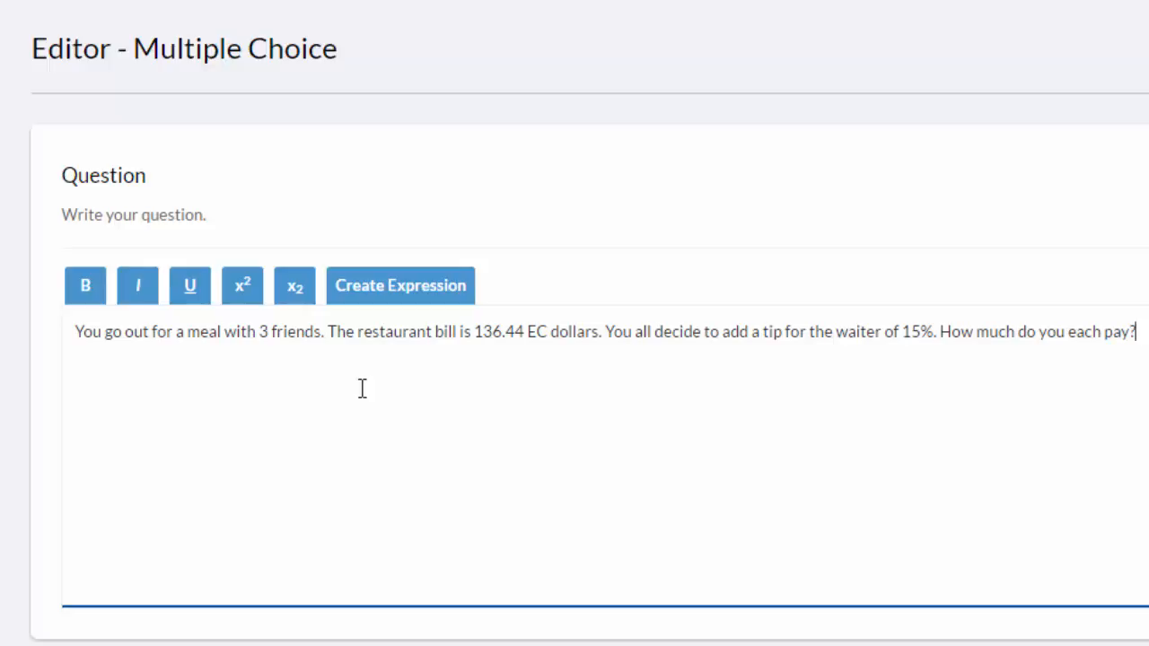
mouse_move(402, 409)
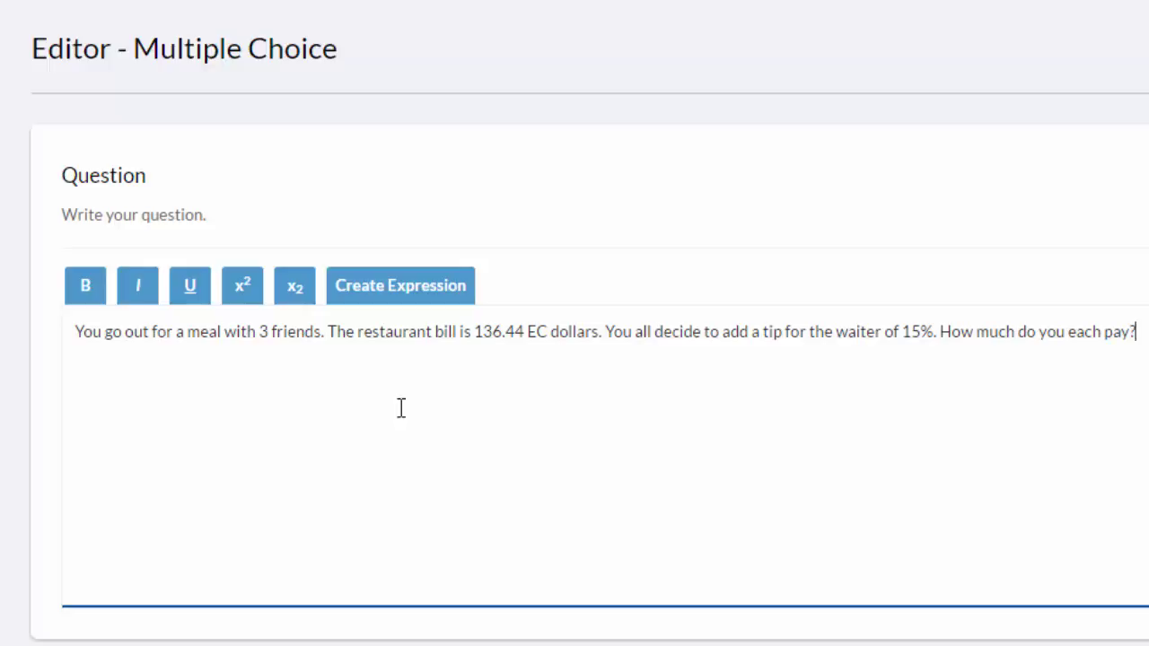
Enter answer choices 52.30, 20.47 and 39.23 for the tip question.
scroll(down, 3)
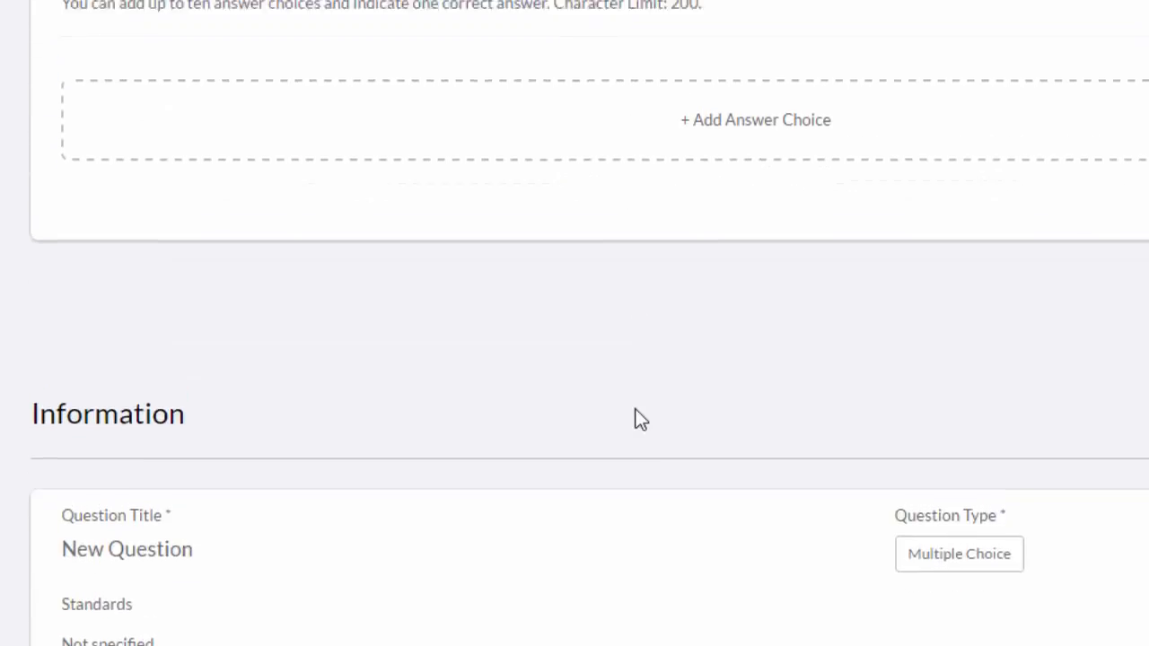
scroll(up, 3)
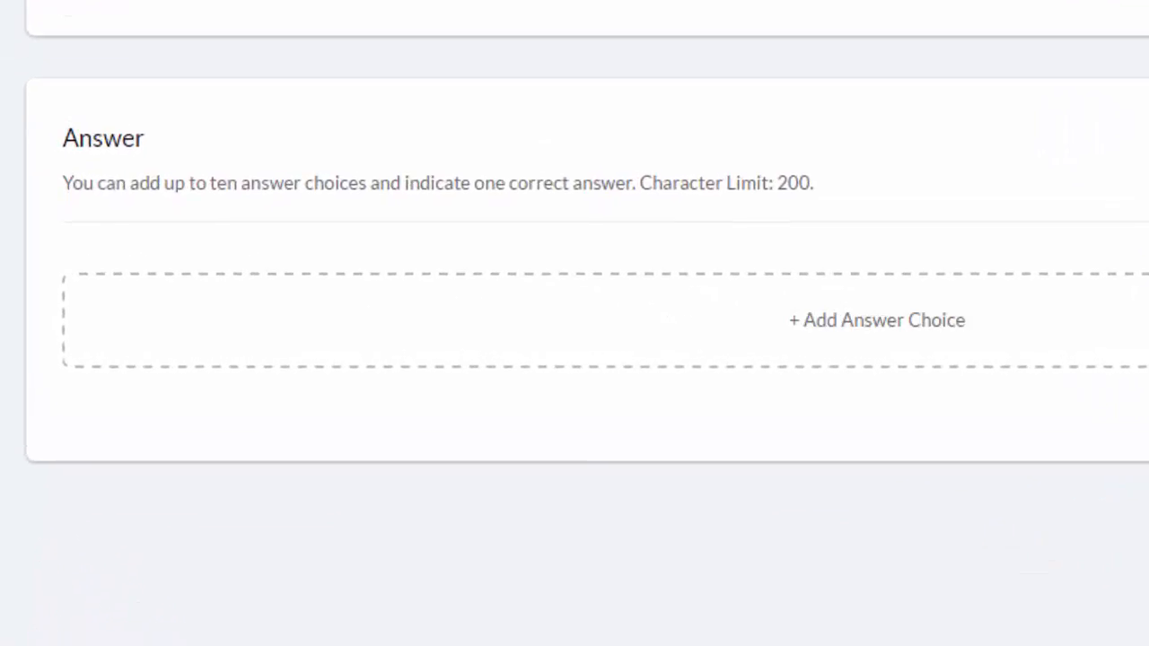
mouse_move(876, 330)
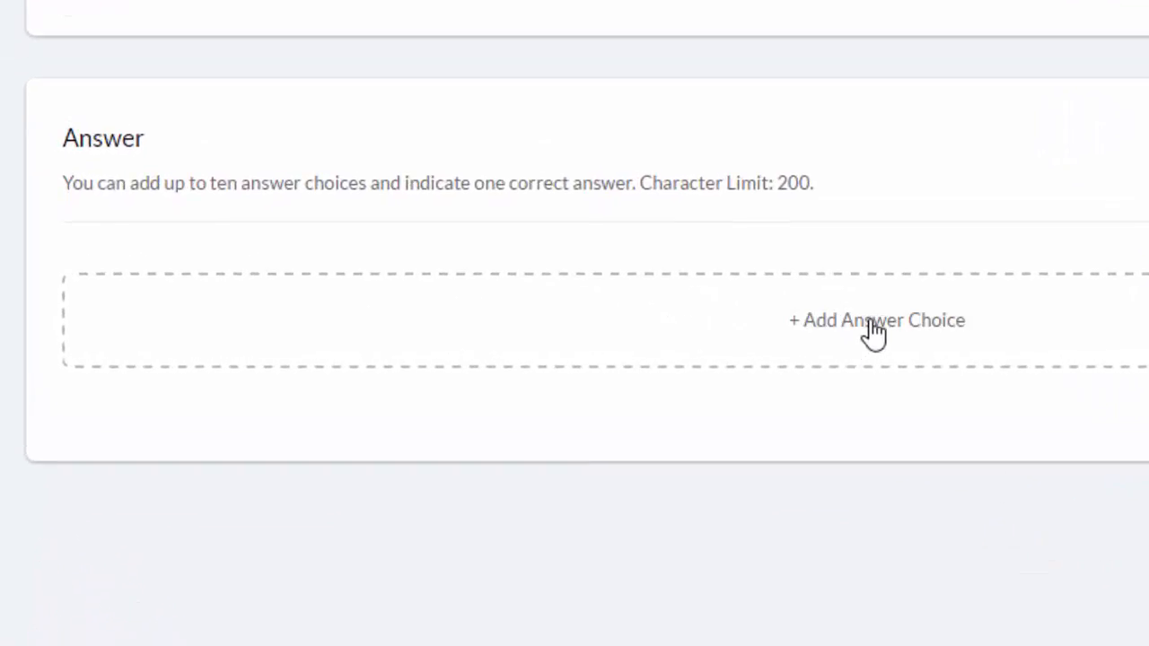
click(875, 319)
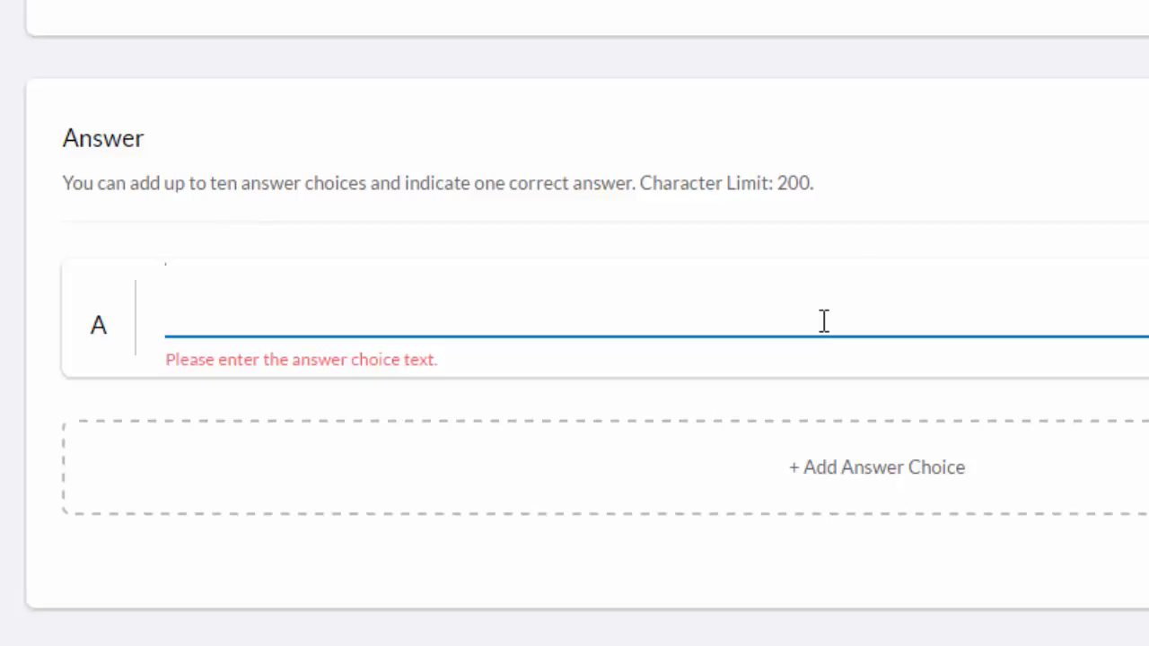
text(52.)
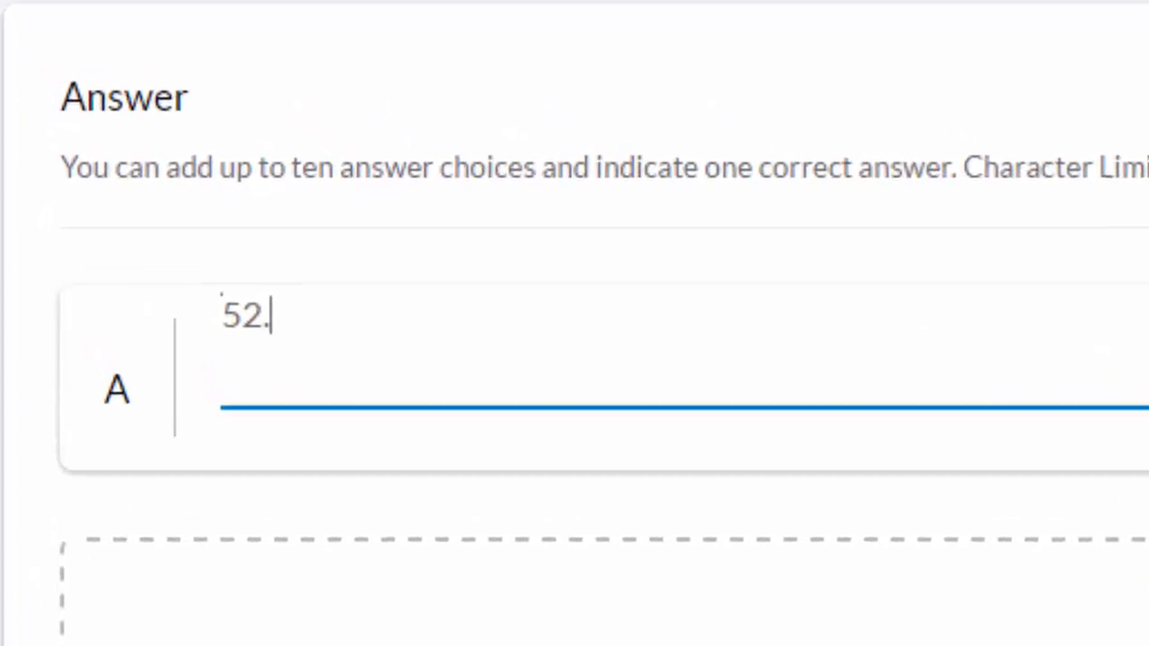
text(30)
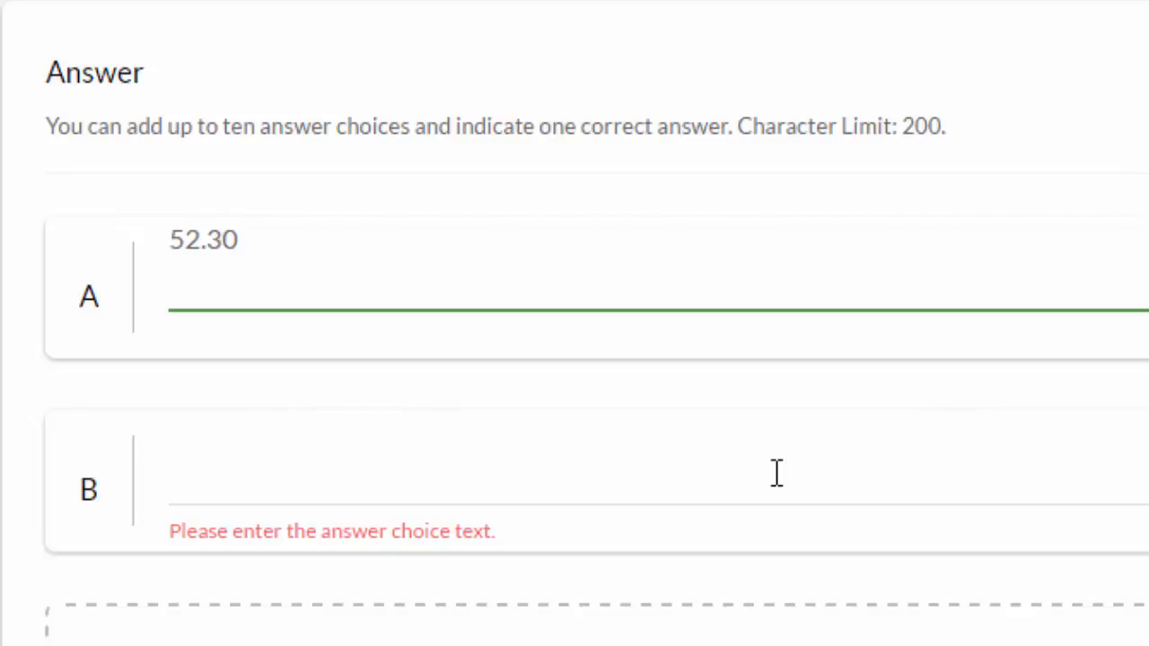
text(20)
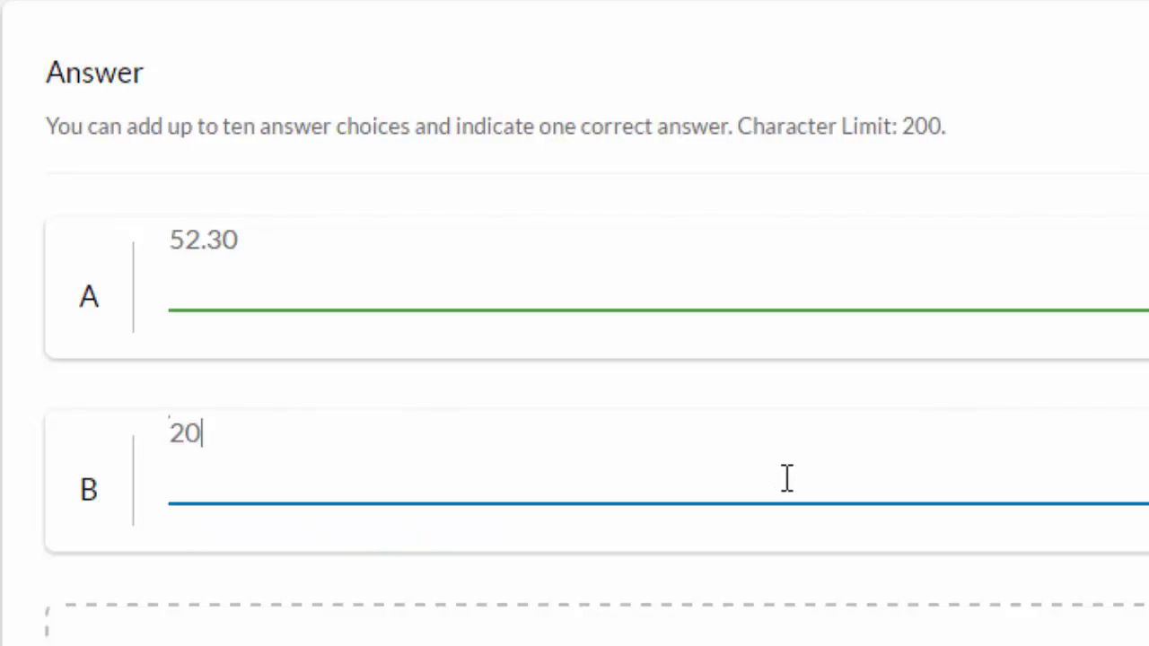
scroll(down, 3)
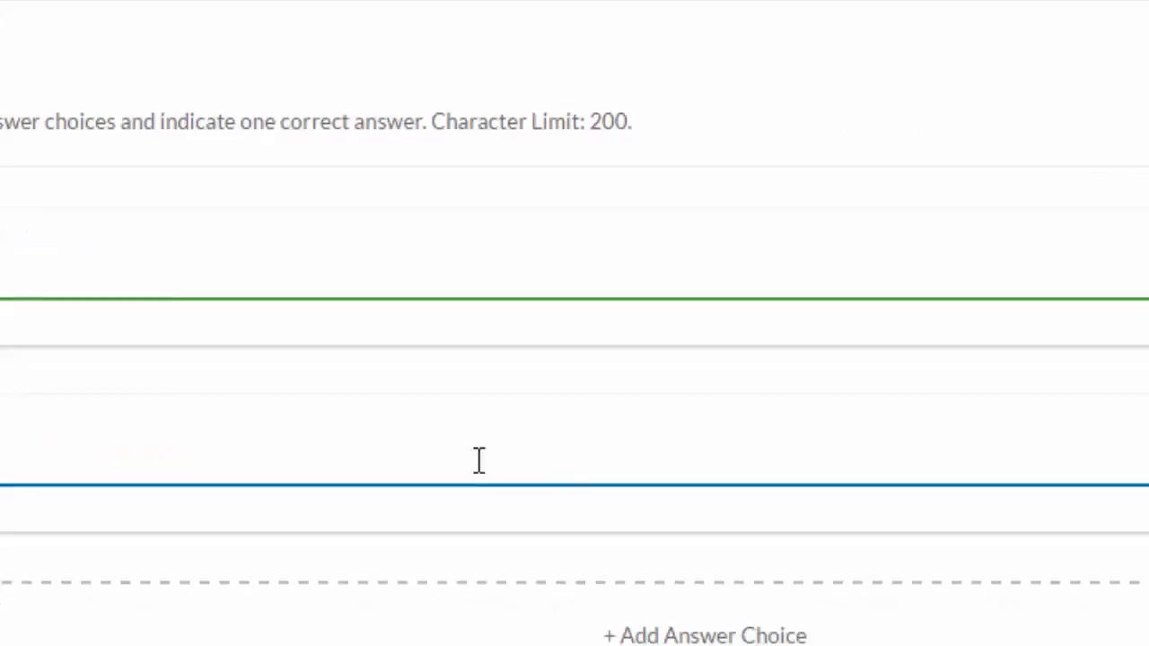
click(1075, 437)
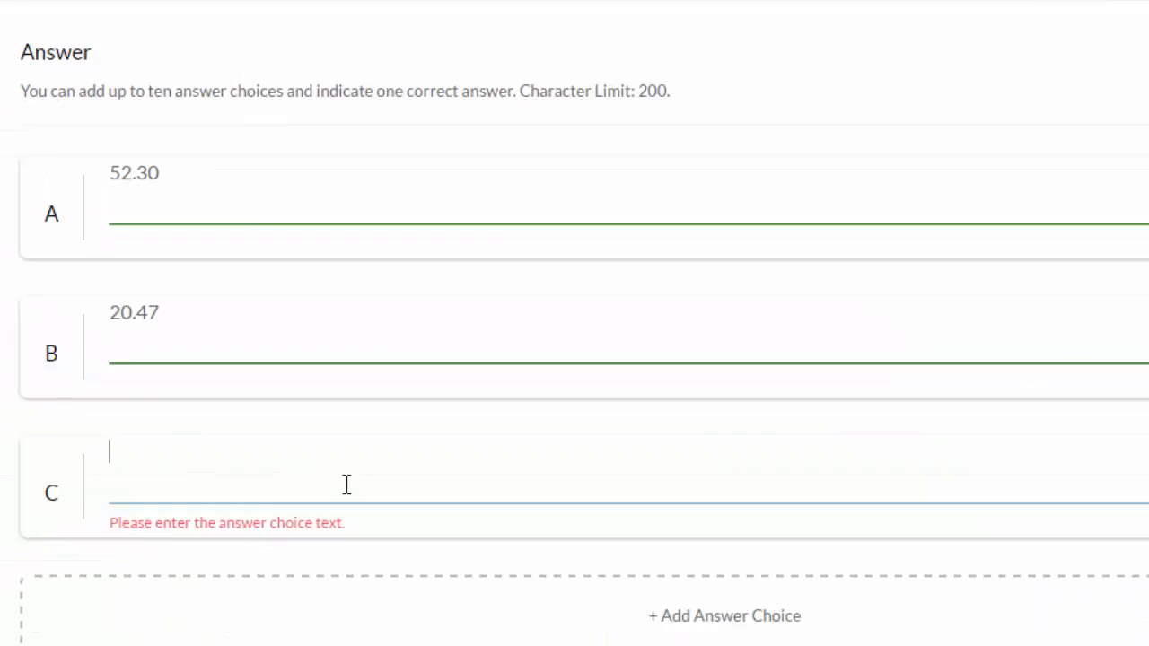
text(3)
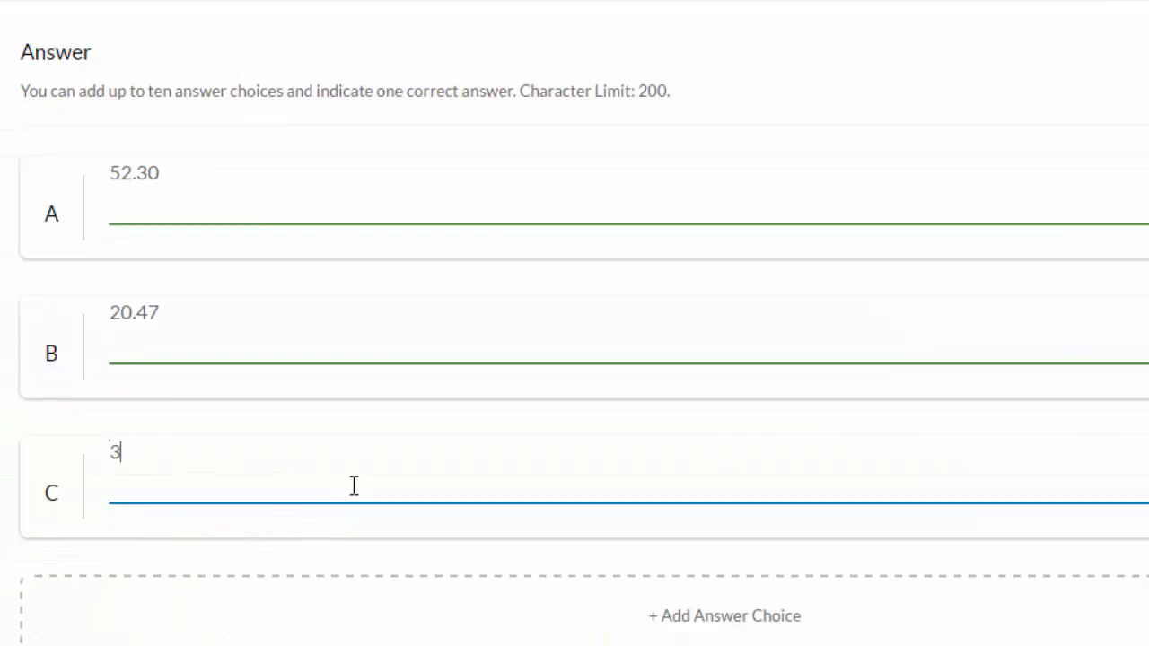
text(9)
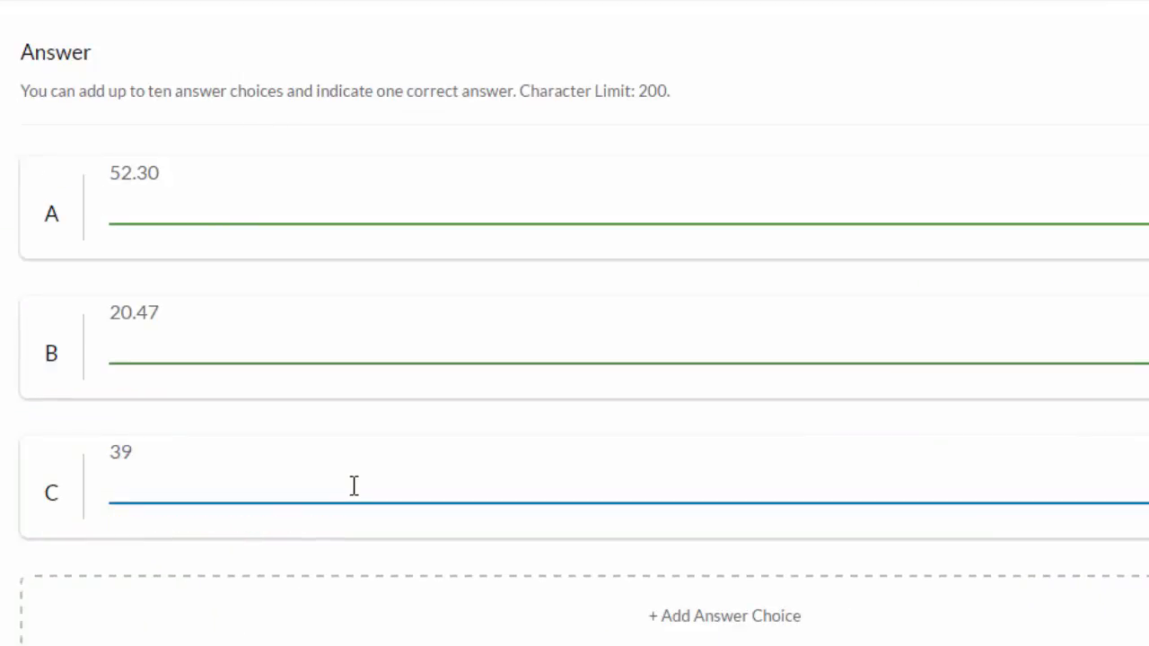
text(.23)
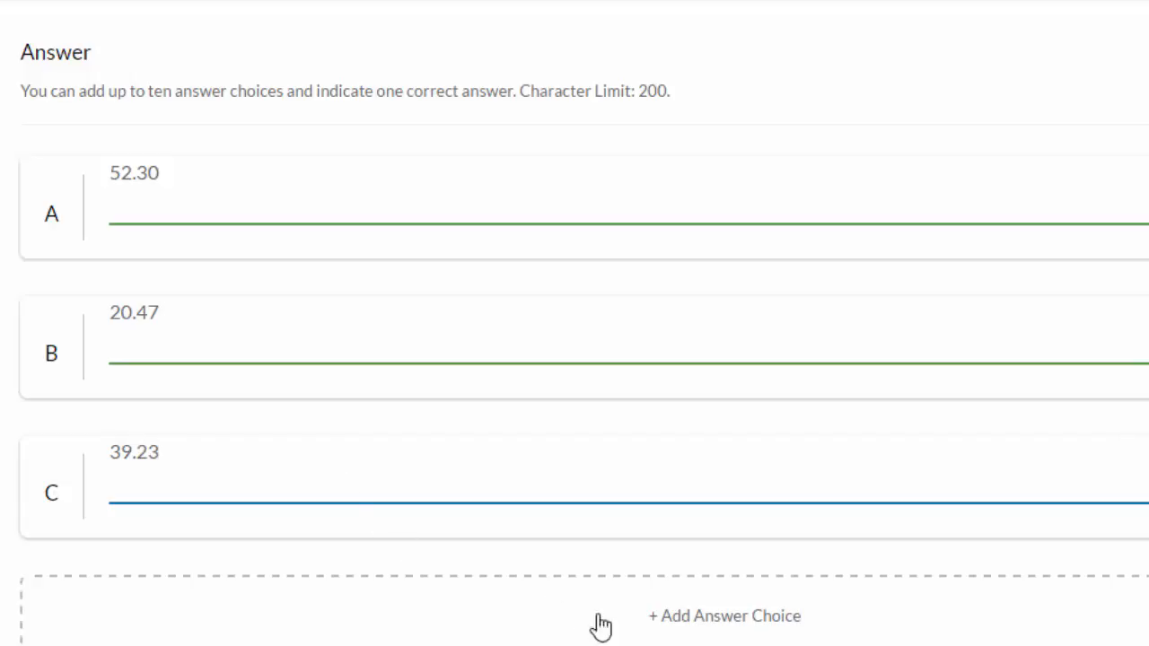
Enter 34.11 as answer choice D and save the question.
click(724, 616)
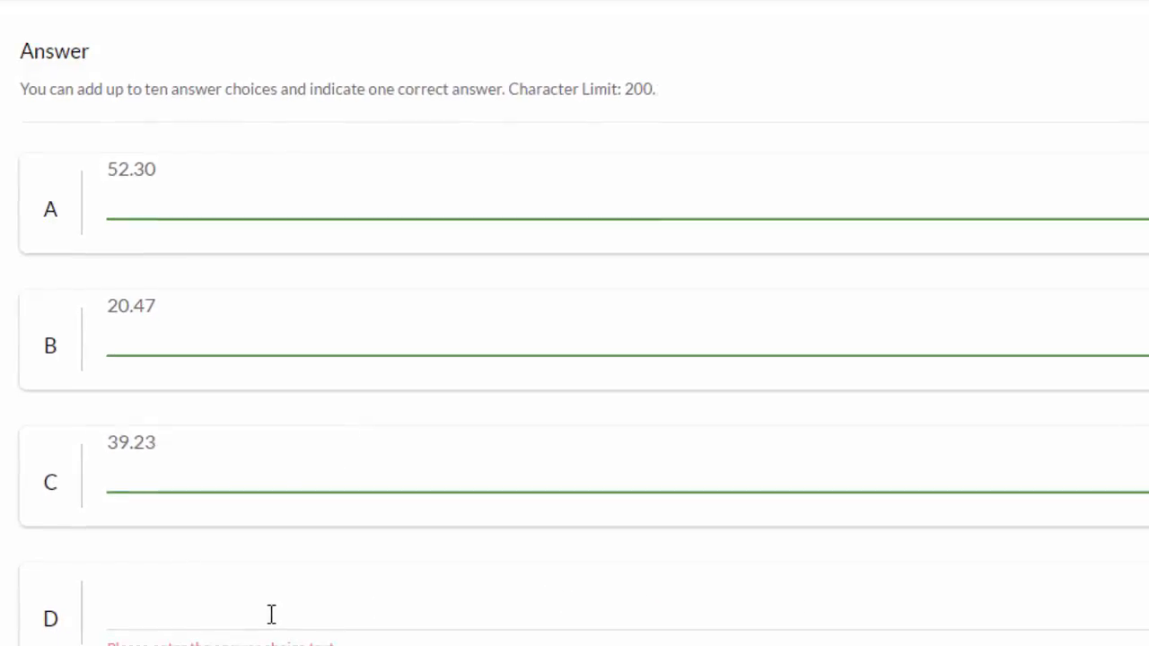
text(3)
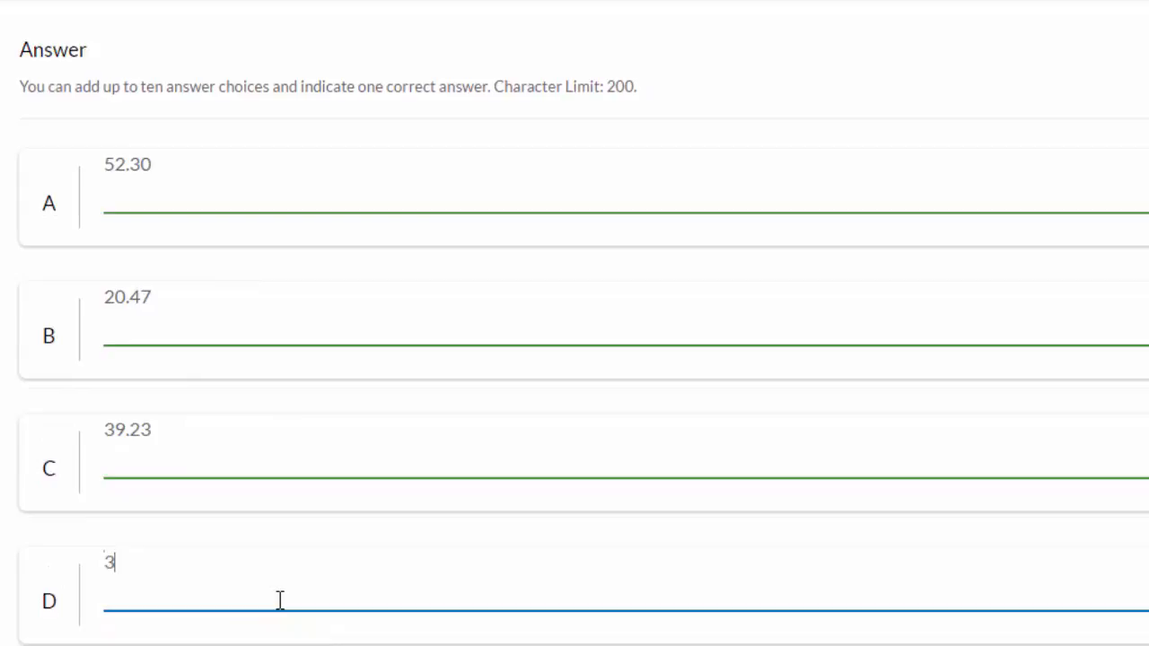
text(4.11)
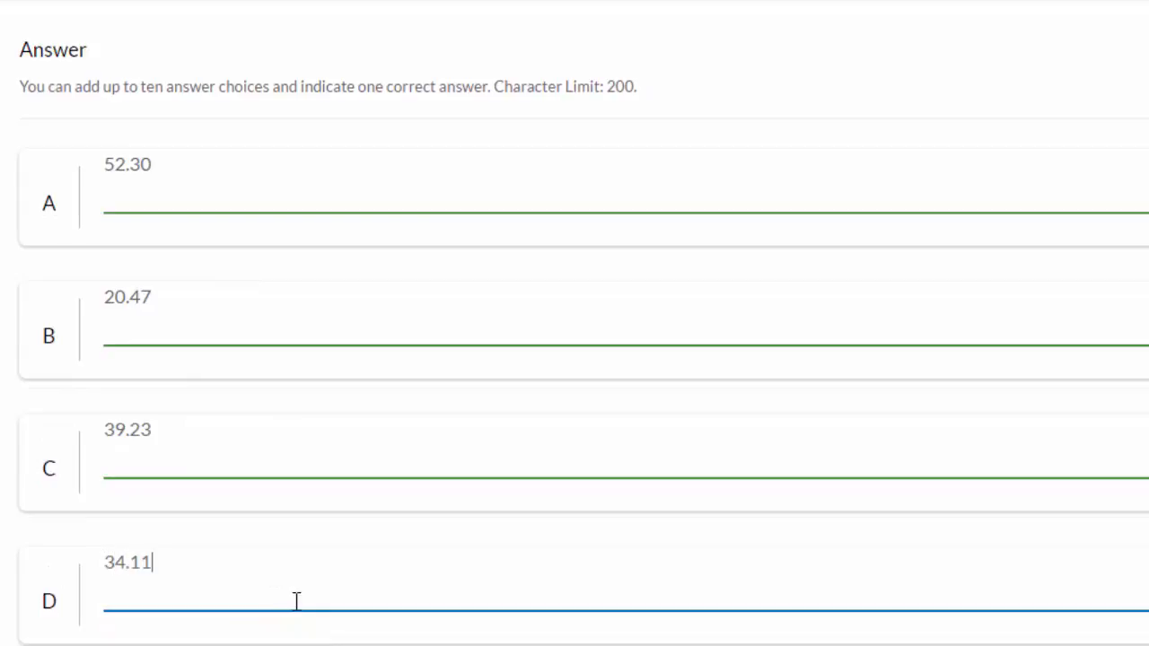
scroll(down, 3)
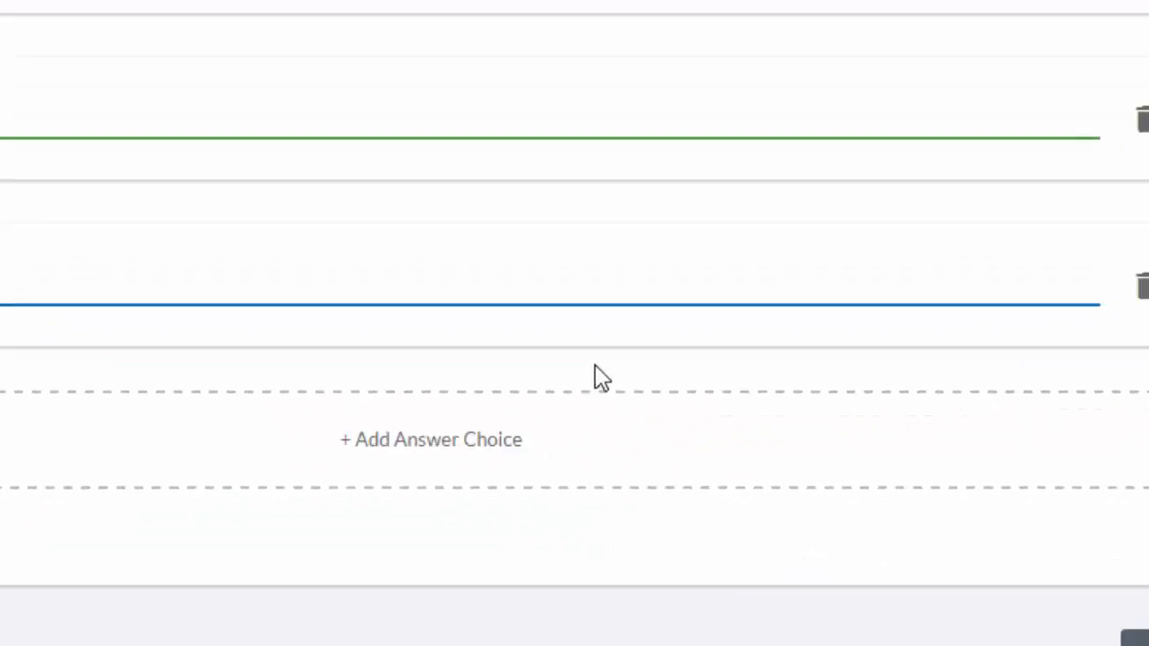
scroll(up, 3)
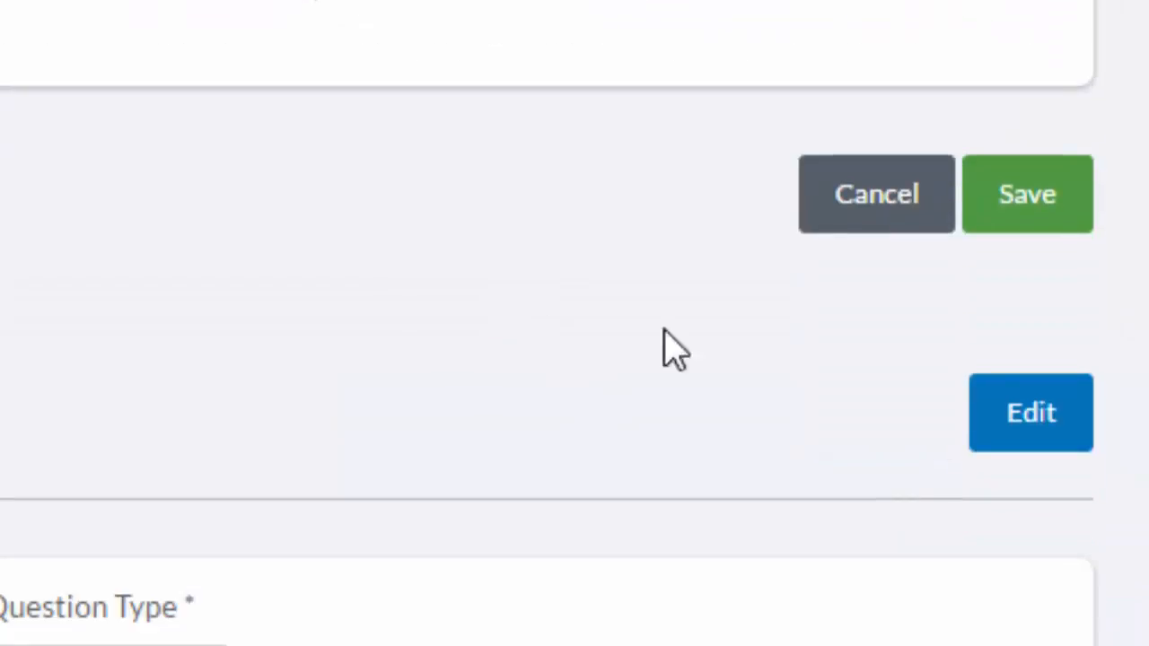
mouse_move(1028, 194)
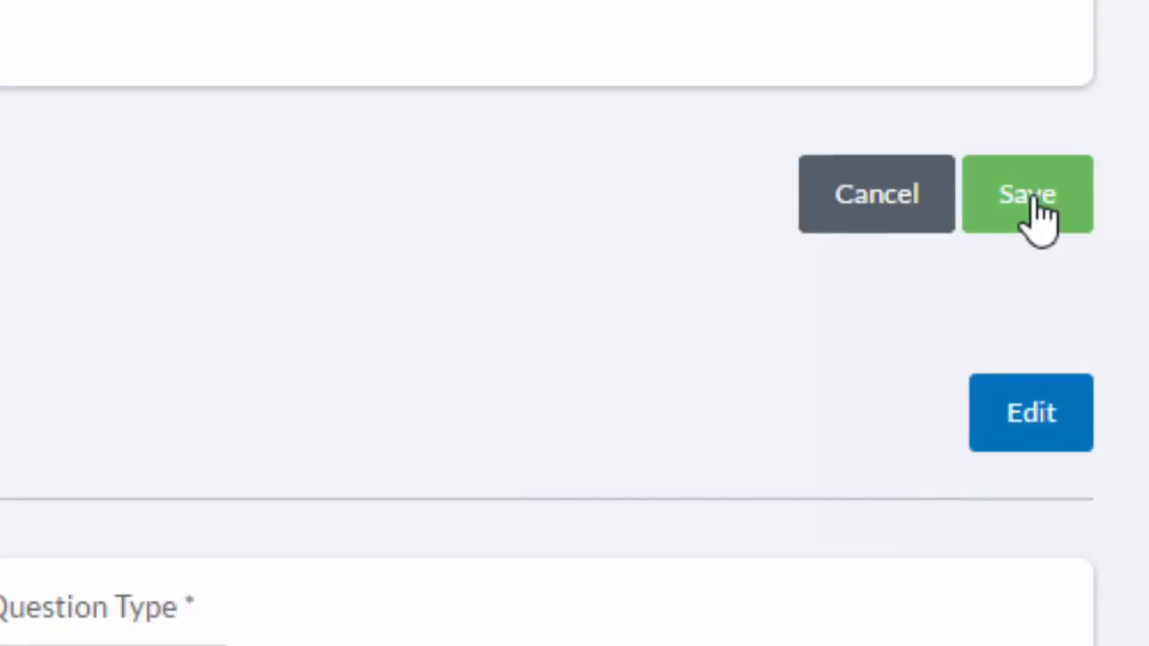
click(1027, 193)
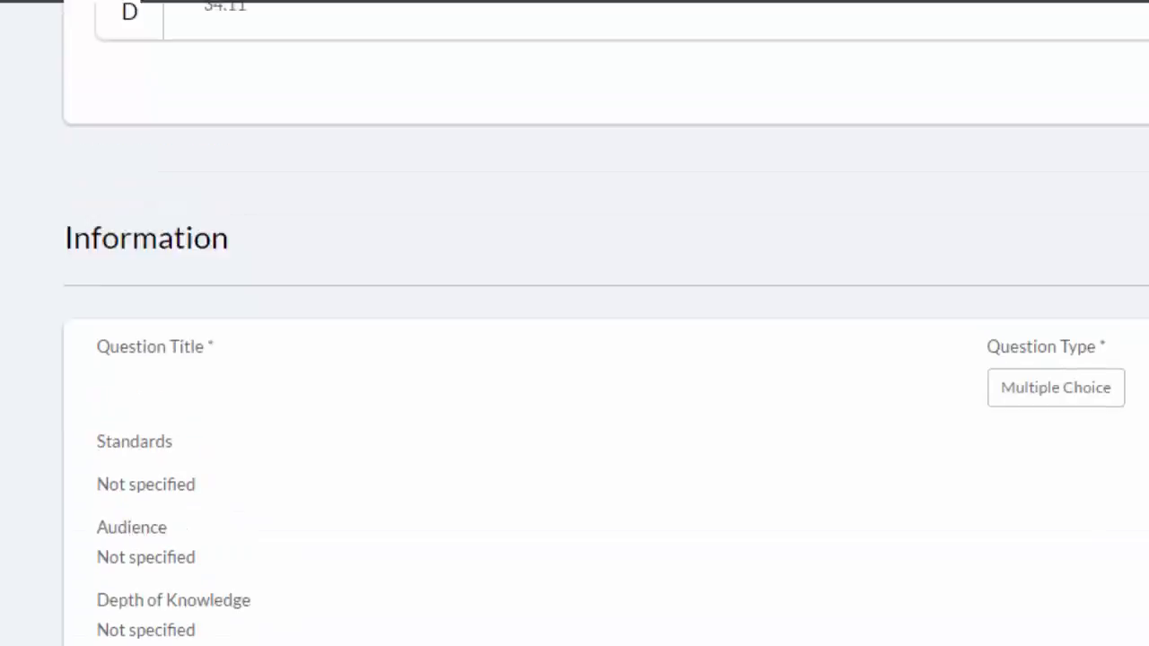
scroll(down, 3)
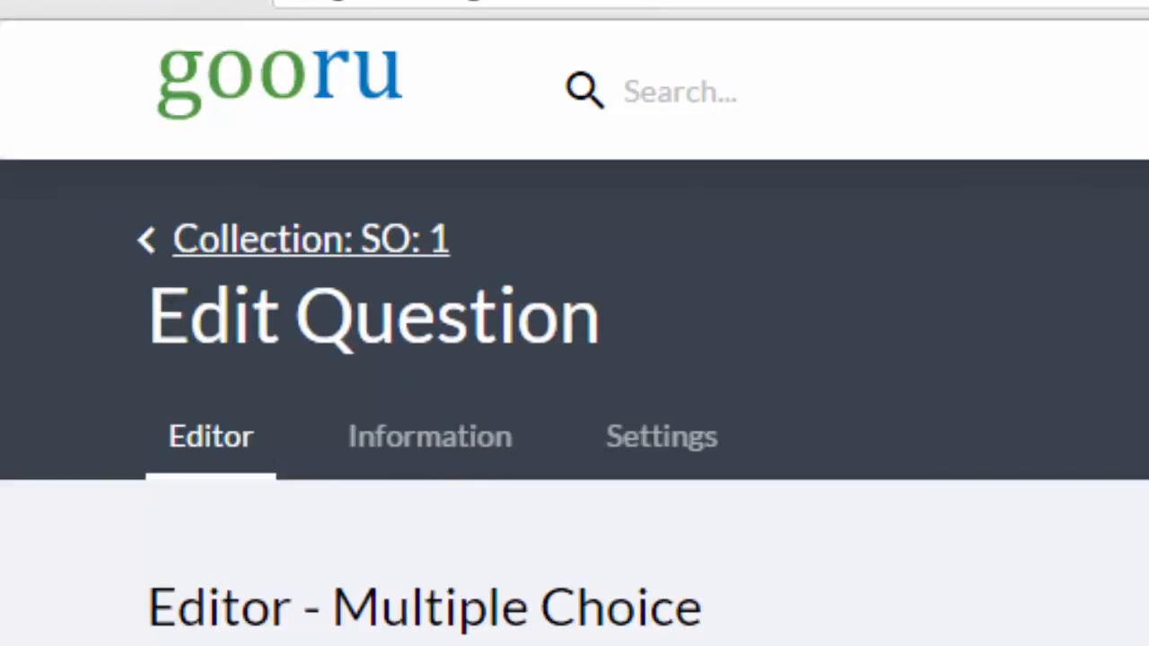
Navigate back to collection SO: 1 in the OER Mathematics Textbook course.
click(309, 238)
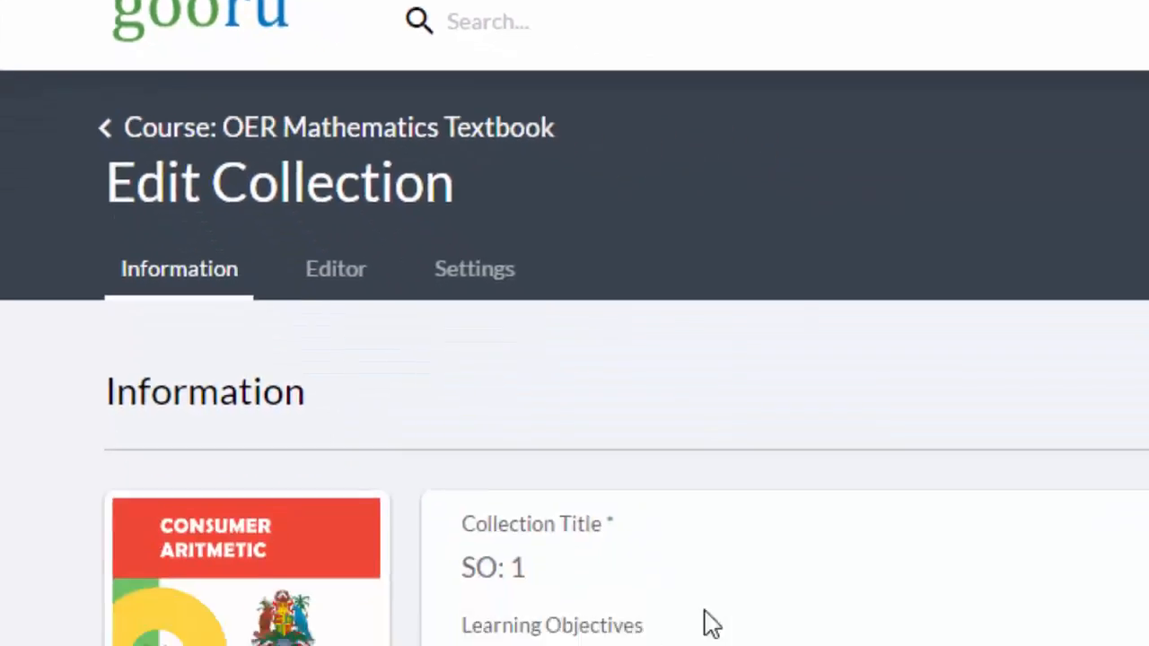
scroll(down, 3)
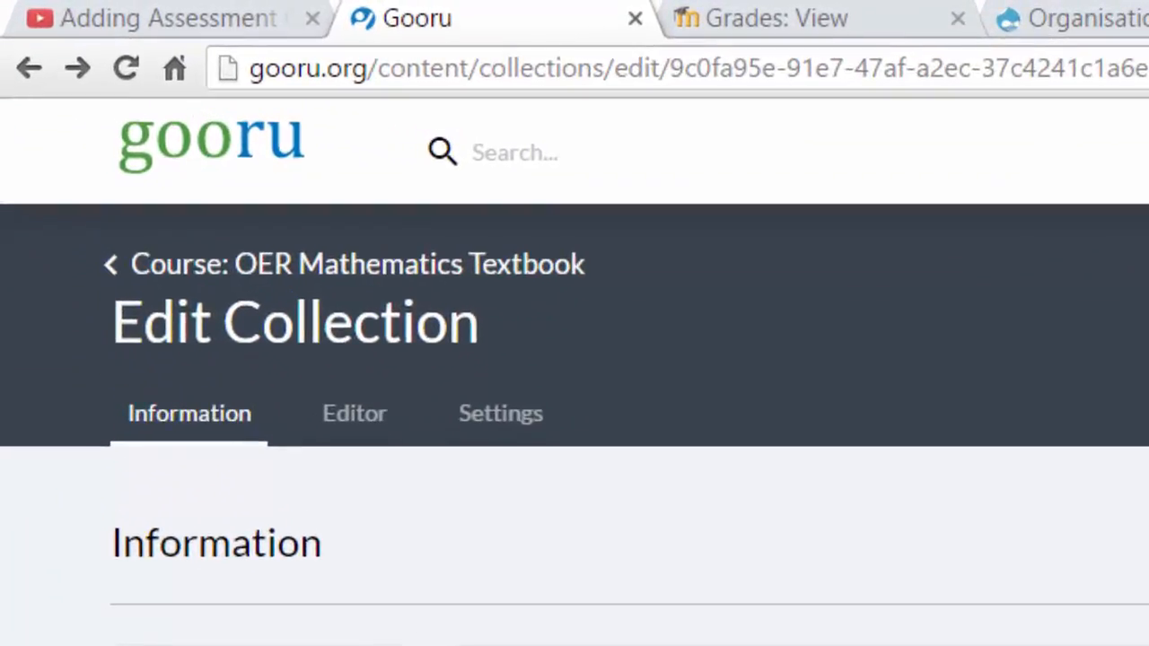
mouse_move(180, 278)
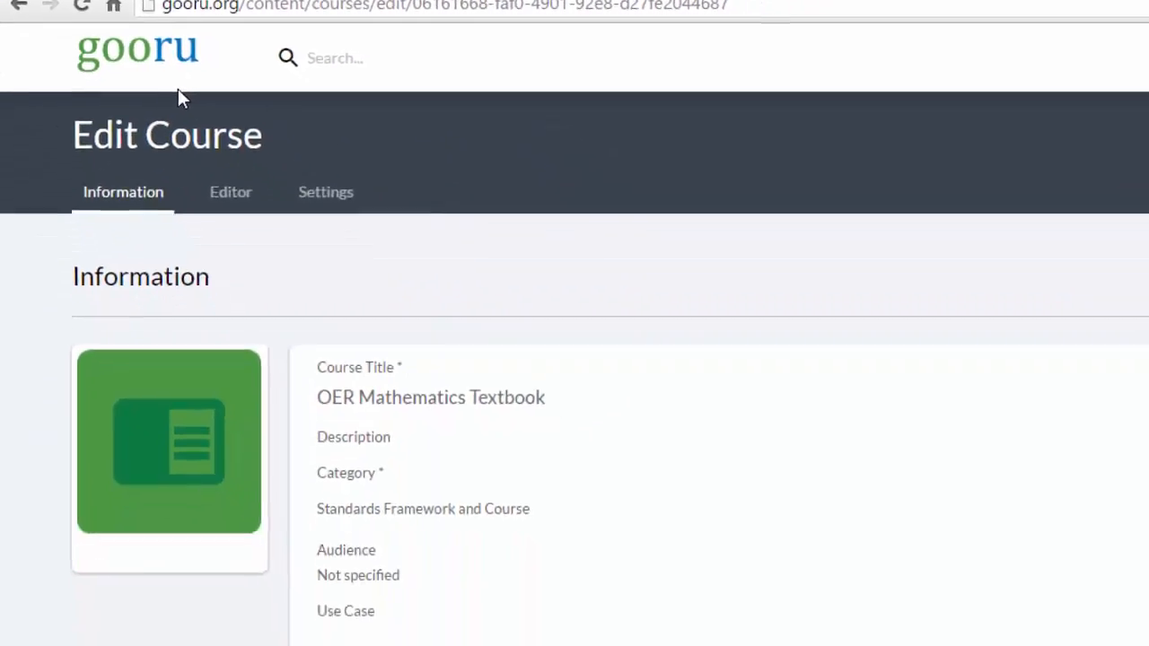
Scroll the course outline and expand Unit 3, Consumer Arithmetic.
scroll(down, 3)
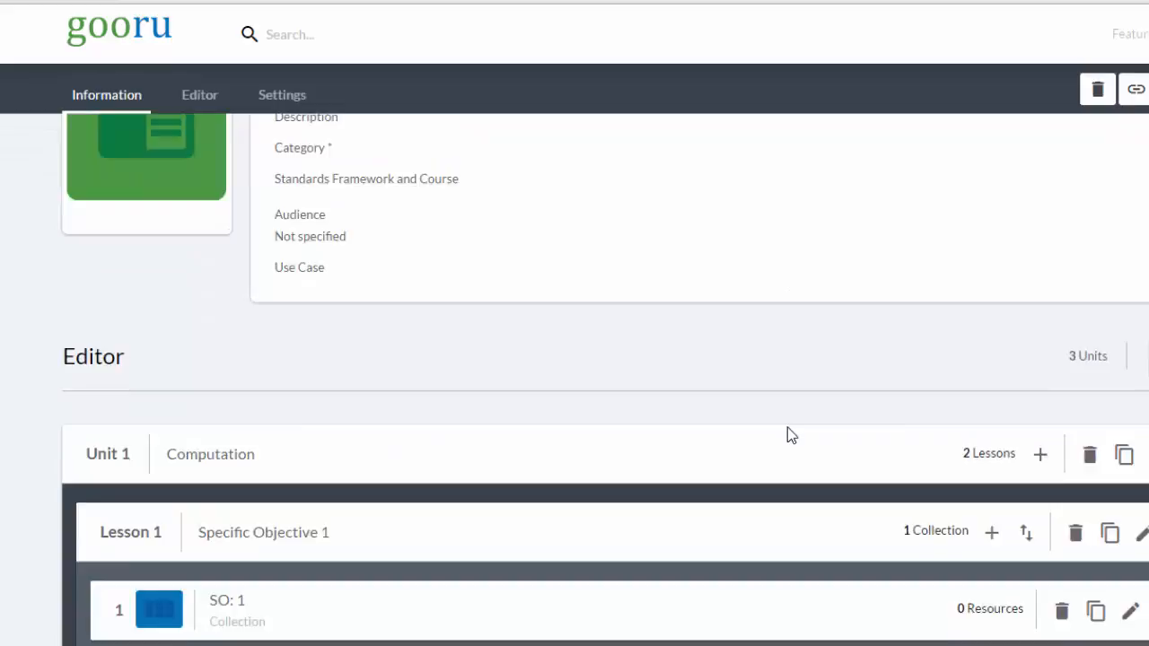
scroll(down, 3)
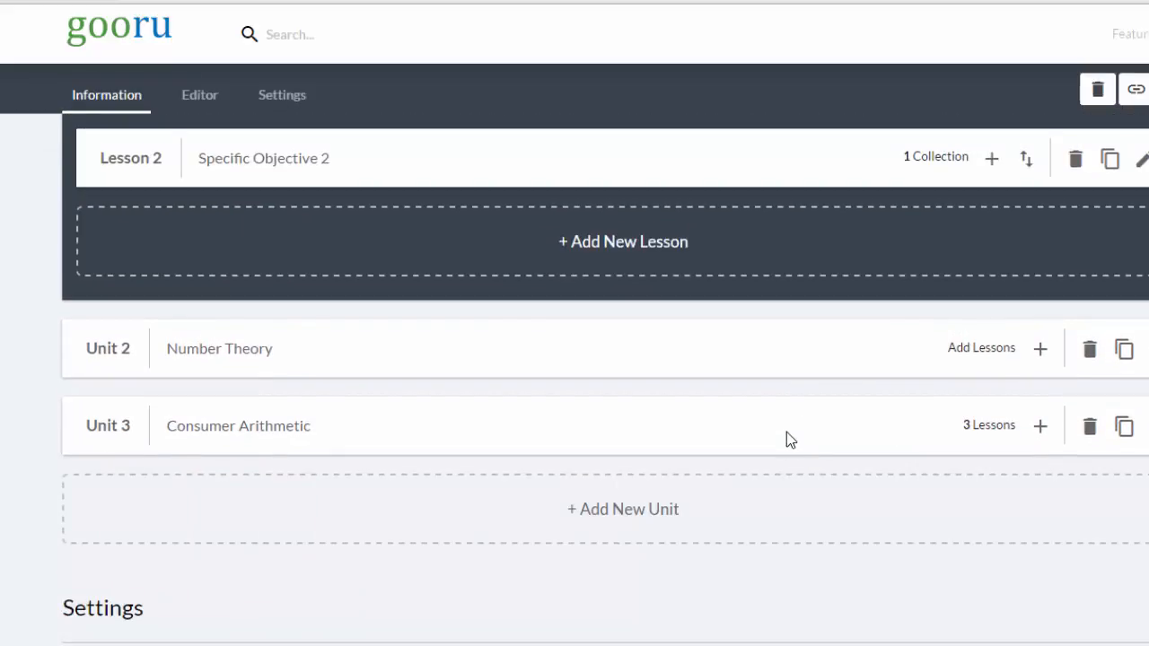
mouse_move(534, 476)
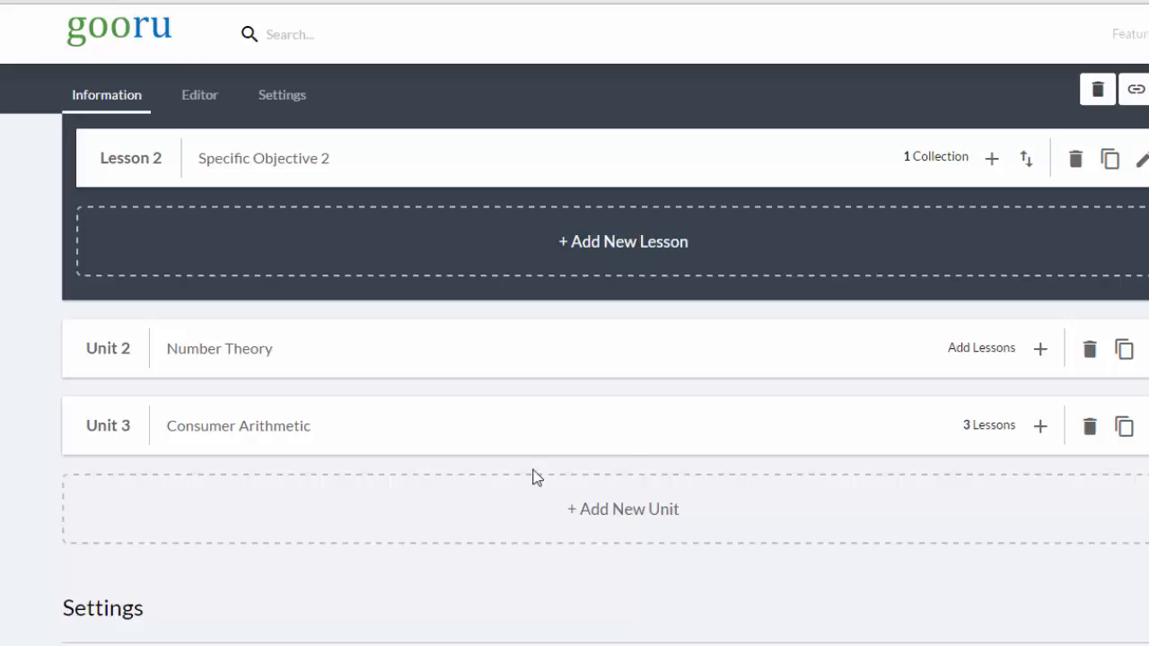
mouse_move(278, 436)
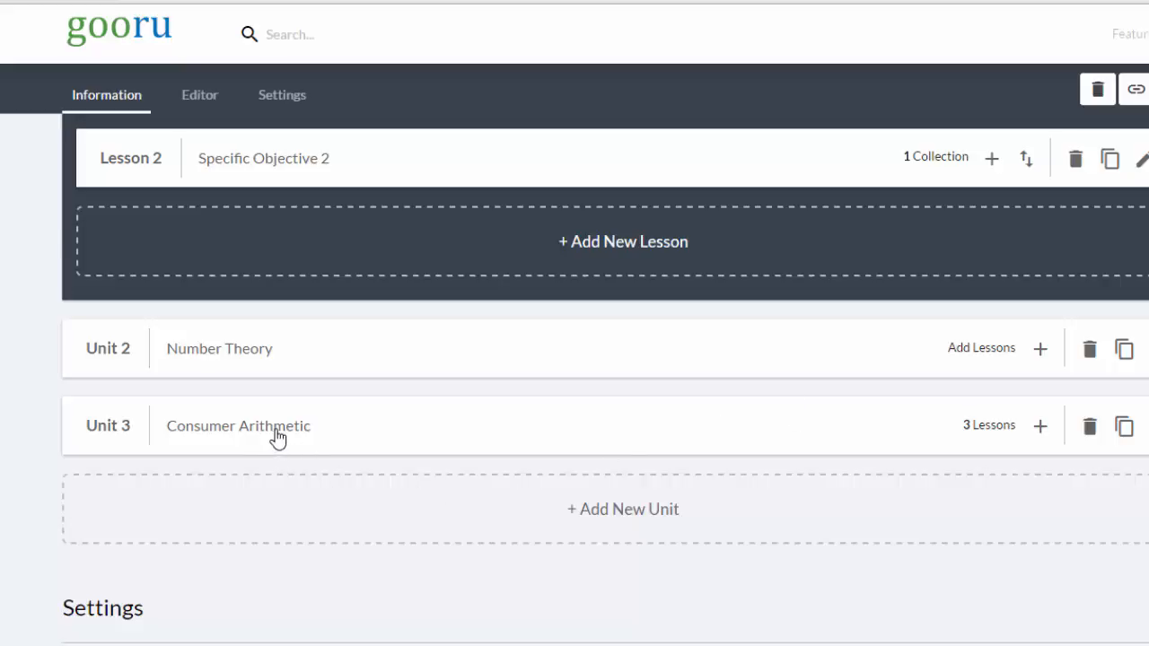
click(238, 425)
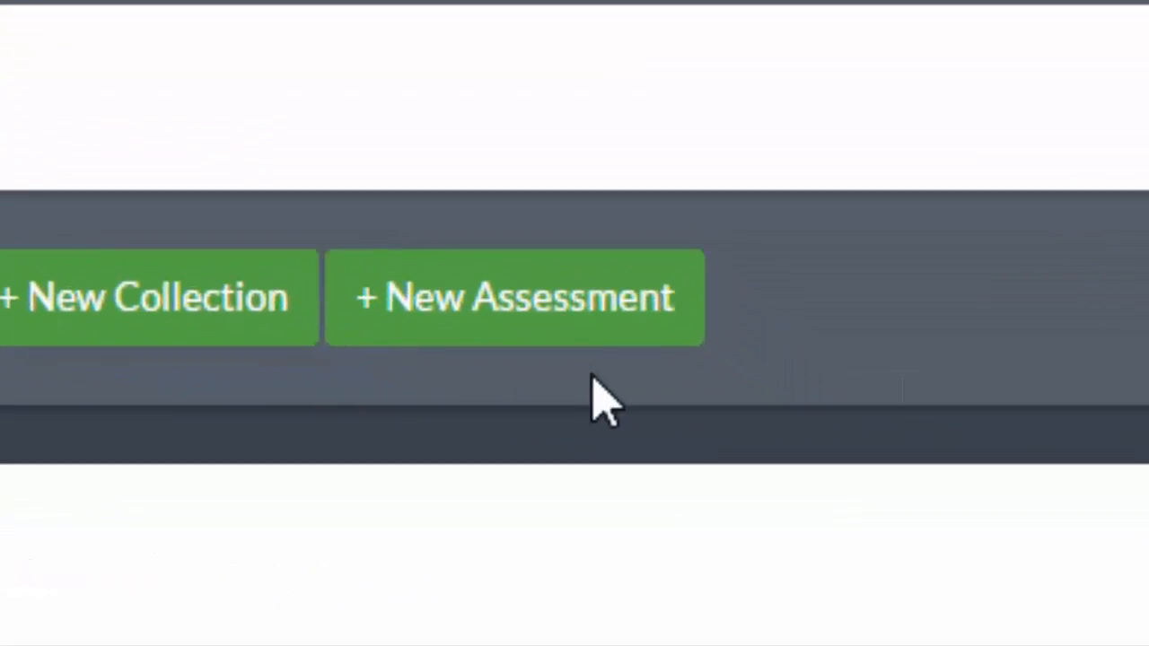
mouse_move(520, 324)
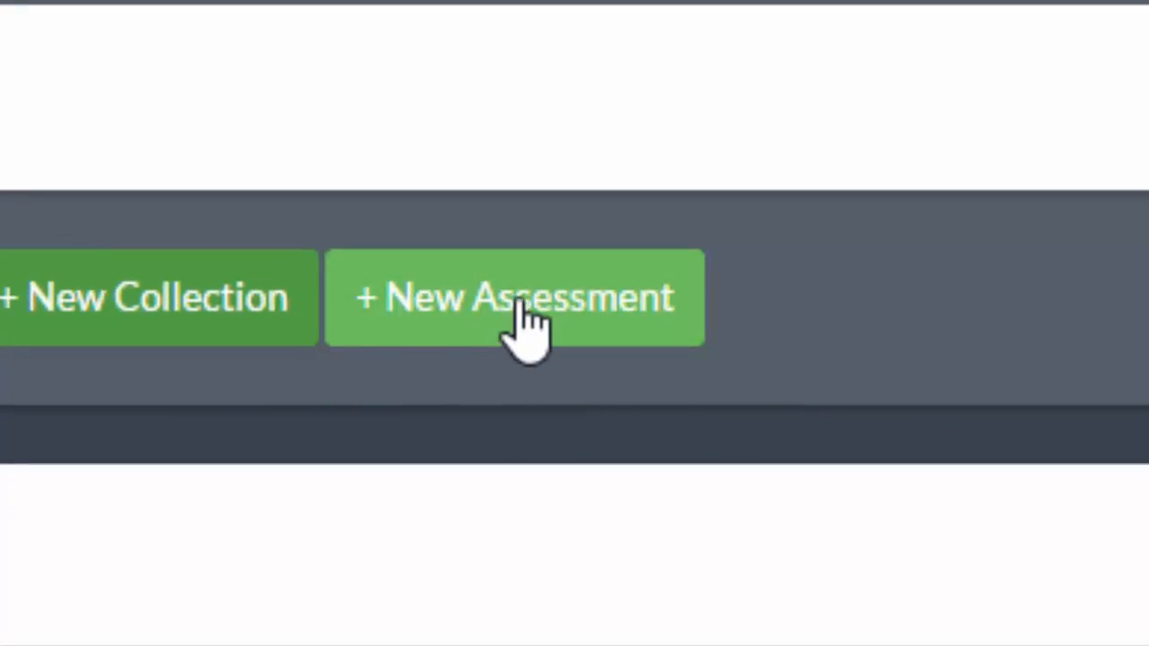
Add a new assessment titled 'Formative Test' and open its Edit Assessment page.
click(514, 297)
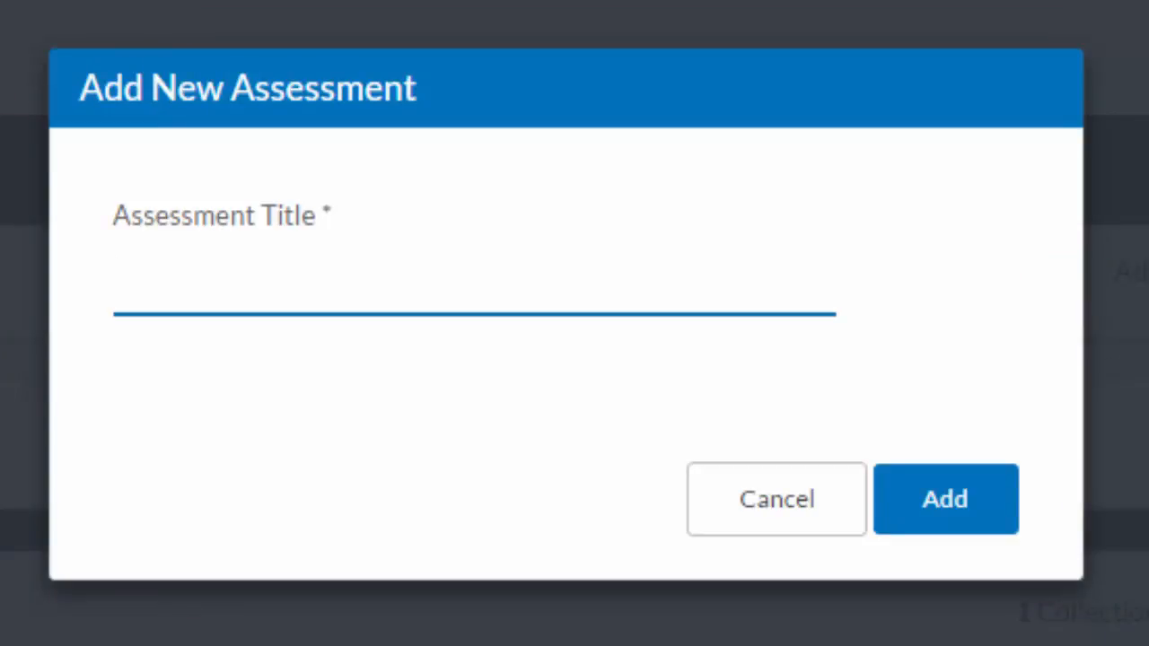
text(For)
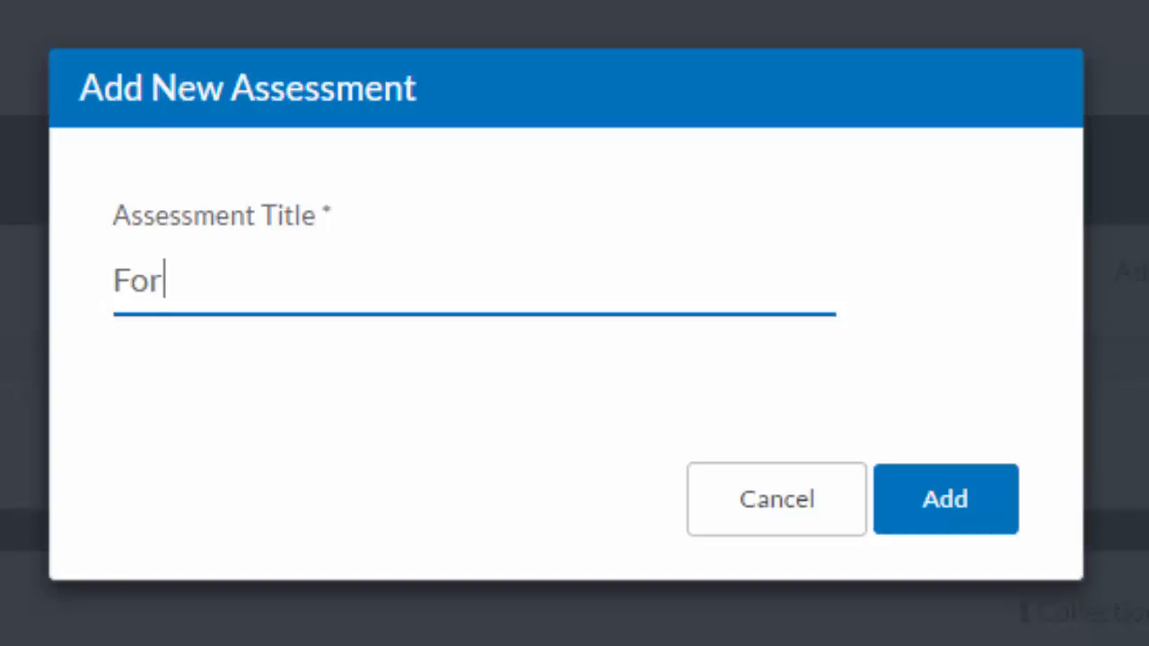
text(mative Tes)
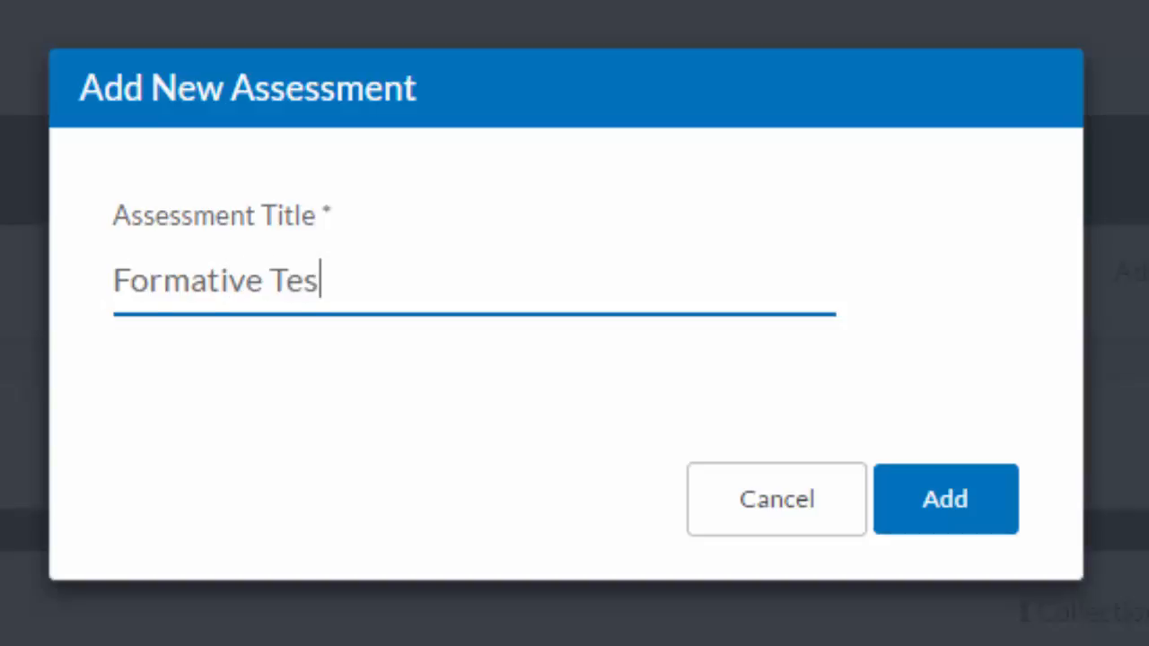
text(t)
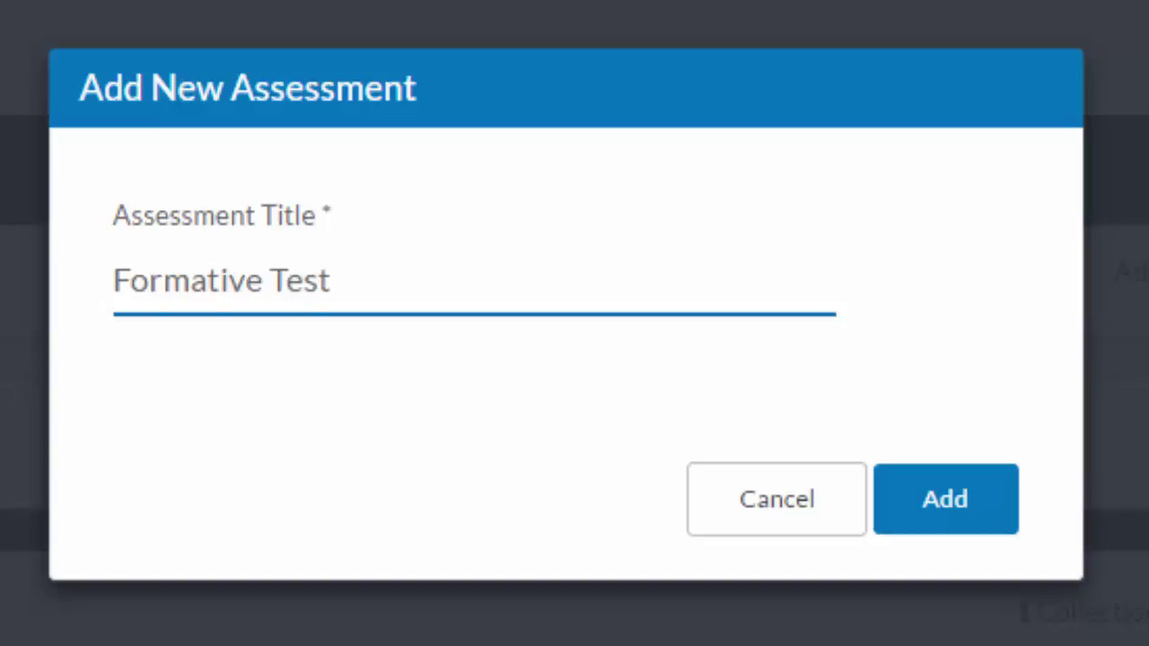
mouse_move(395, 624)
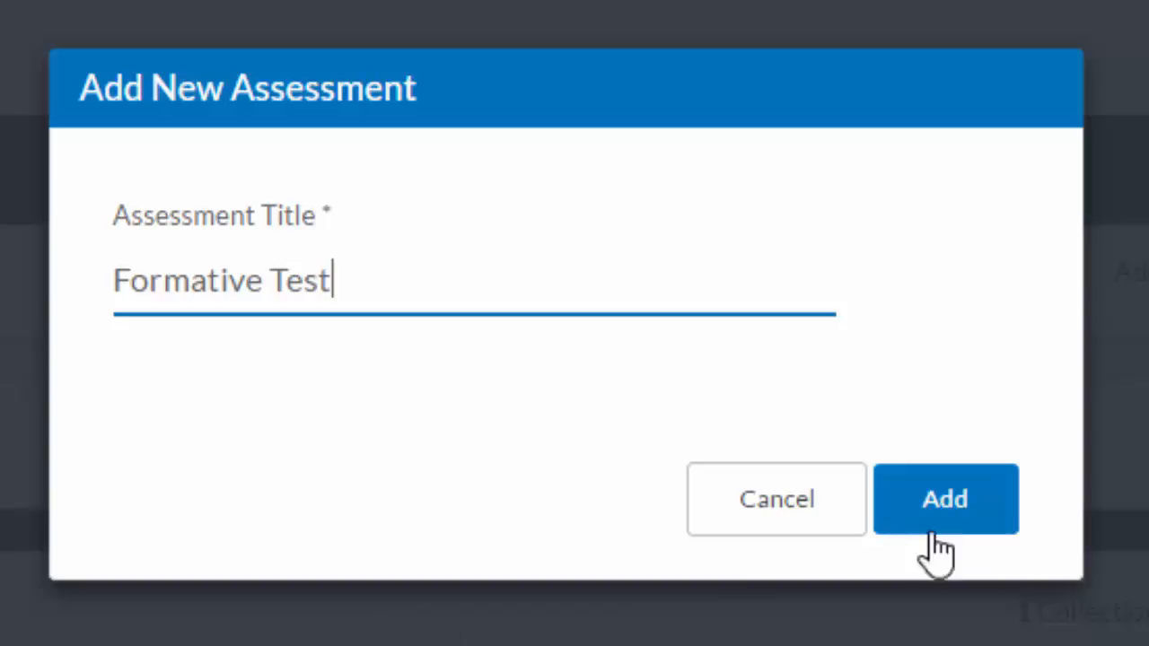
click(945, 499)
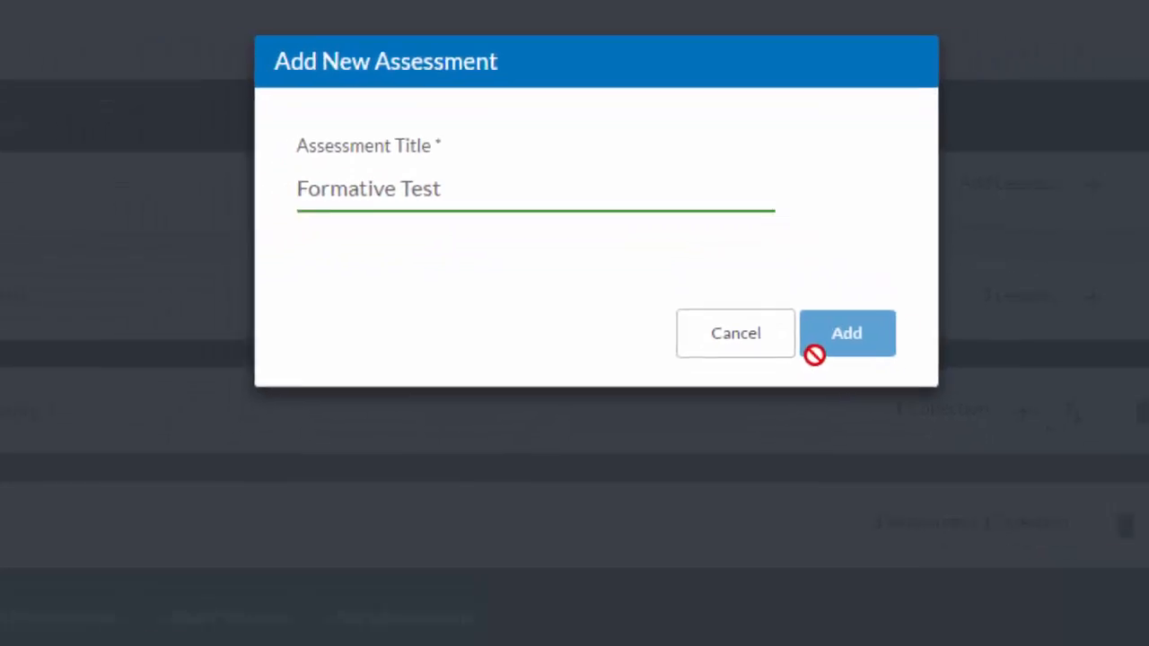
click(847, 333)
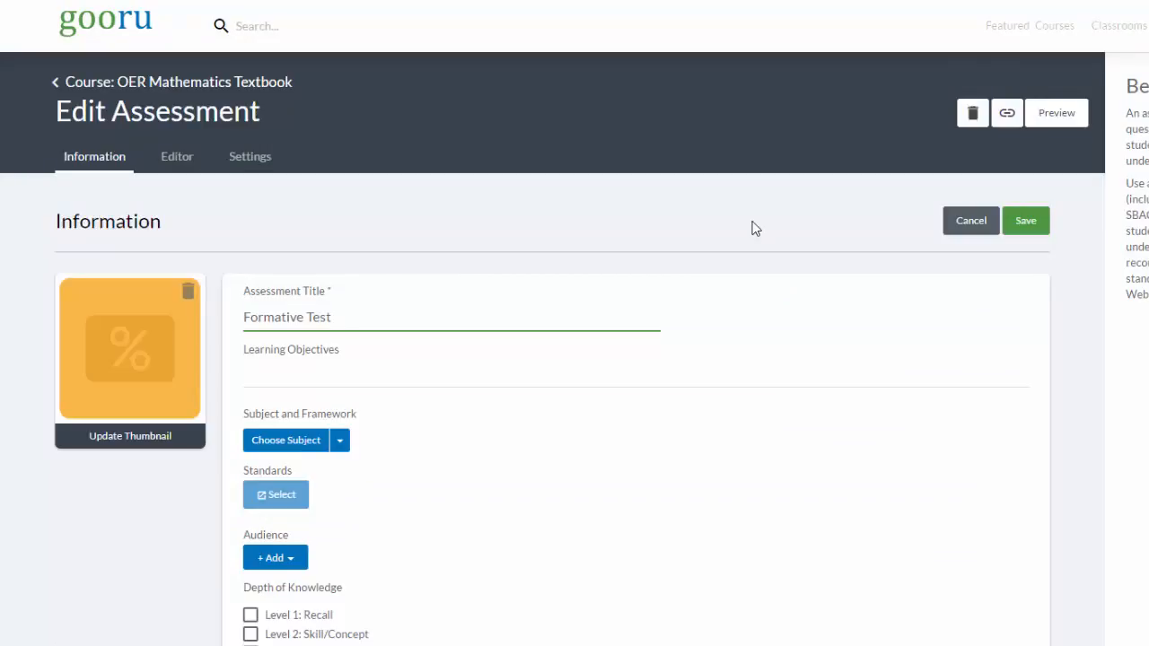
mouse_move(718, 359)
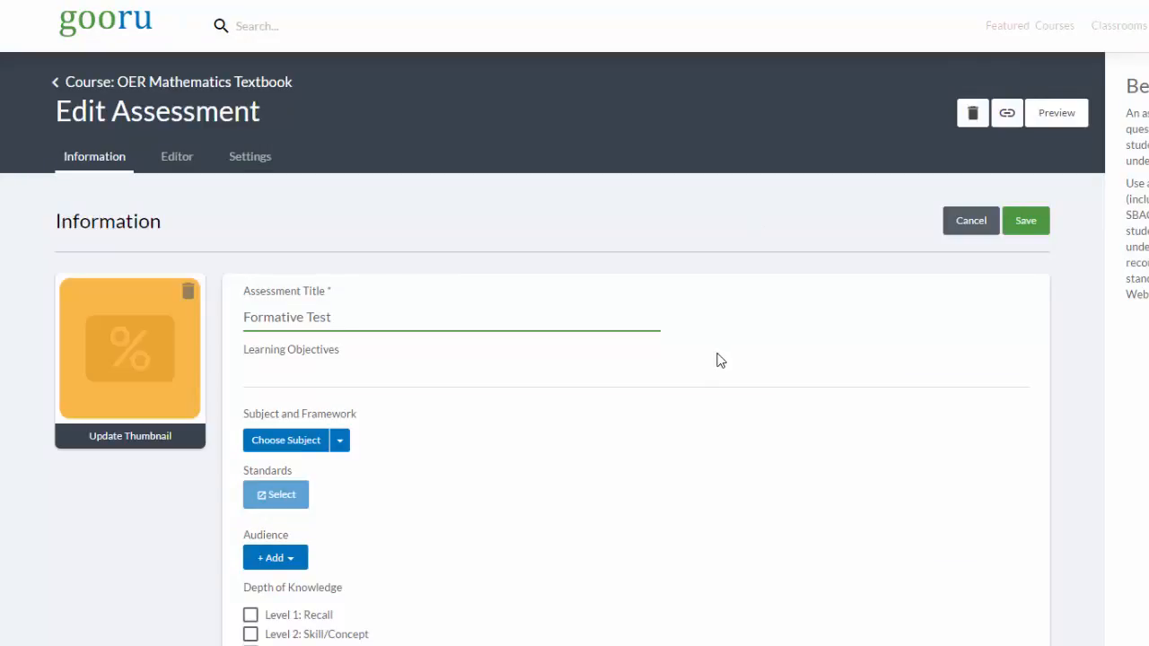
mouse_move(326, 362)
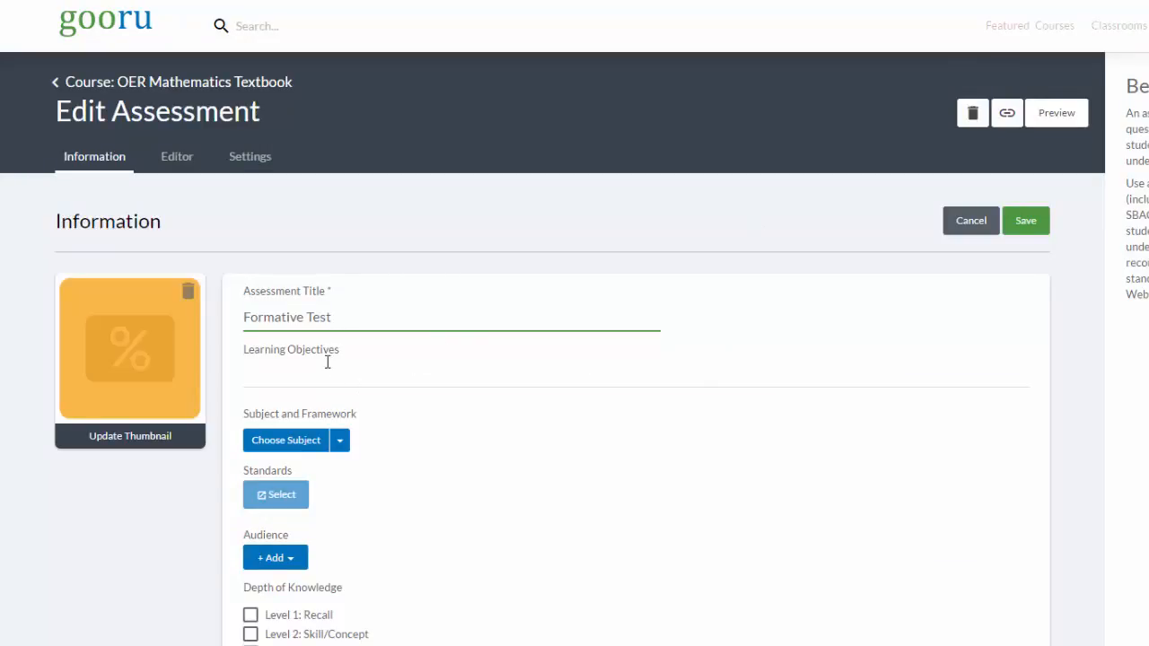
scroll(down, 3)
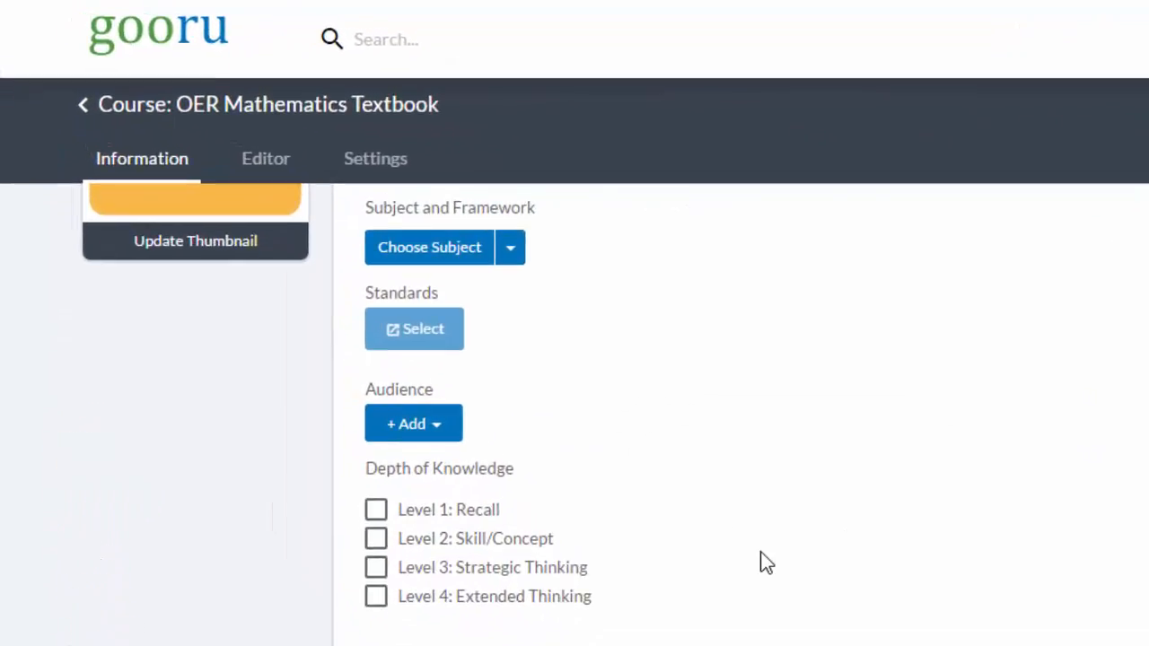
mouse_move(668, 422)
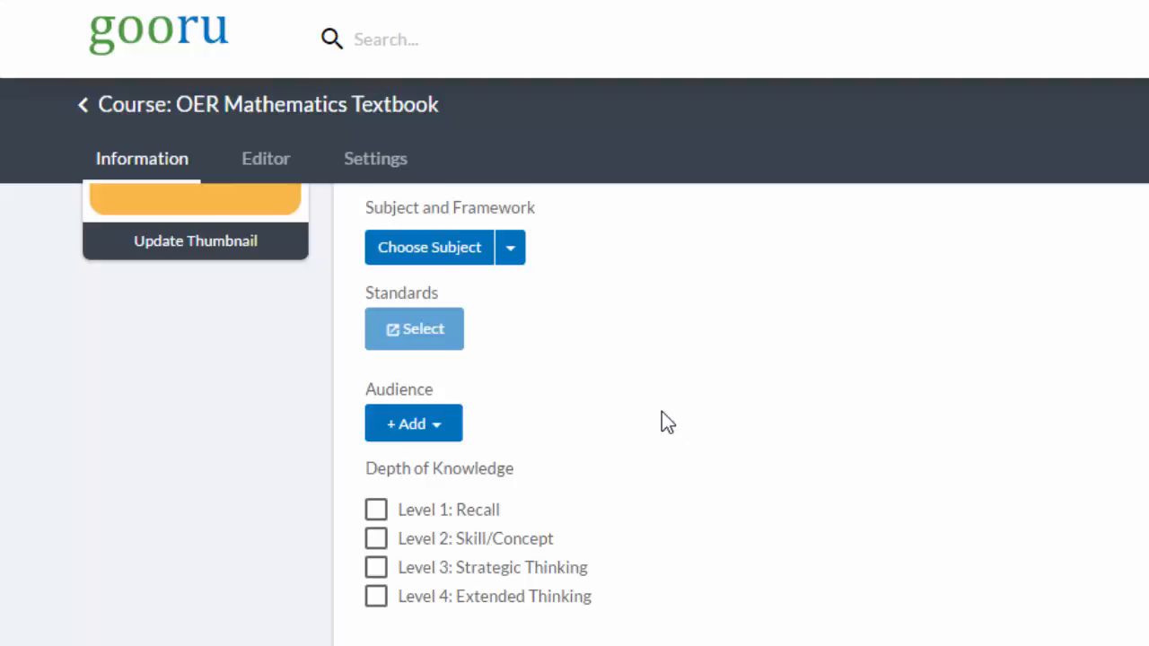
mouse_move(711, 435)
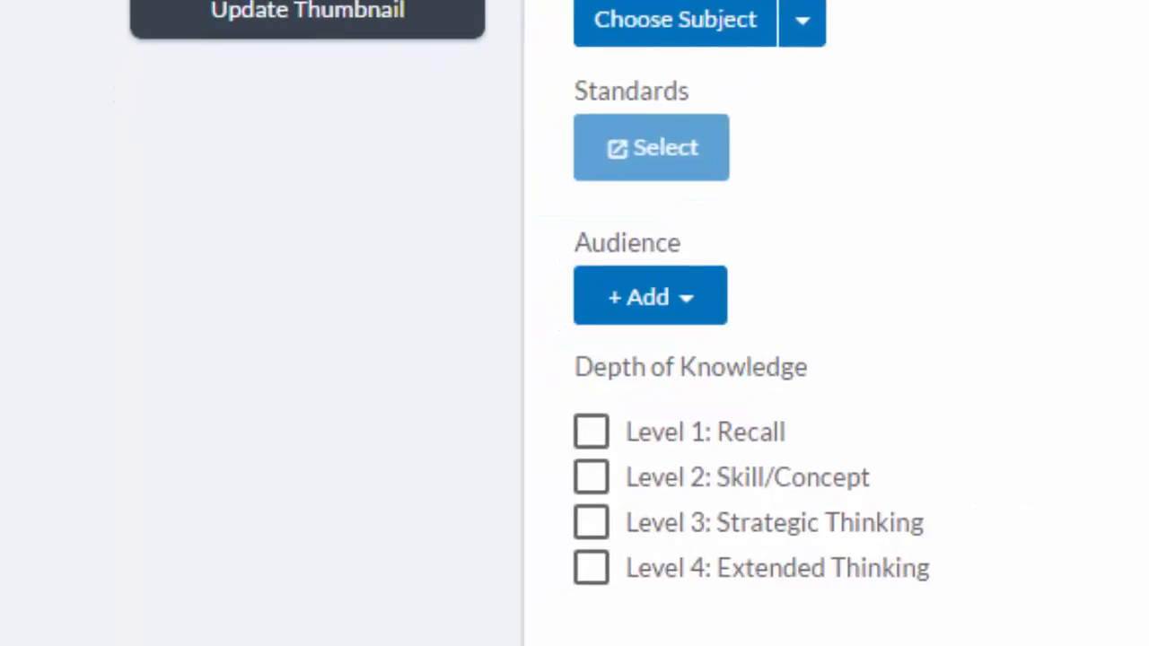
scroll(down, 3)
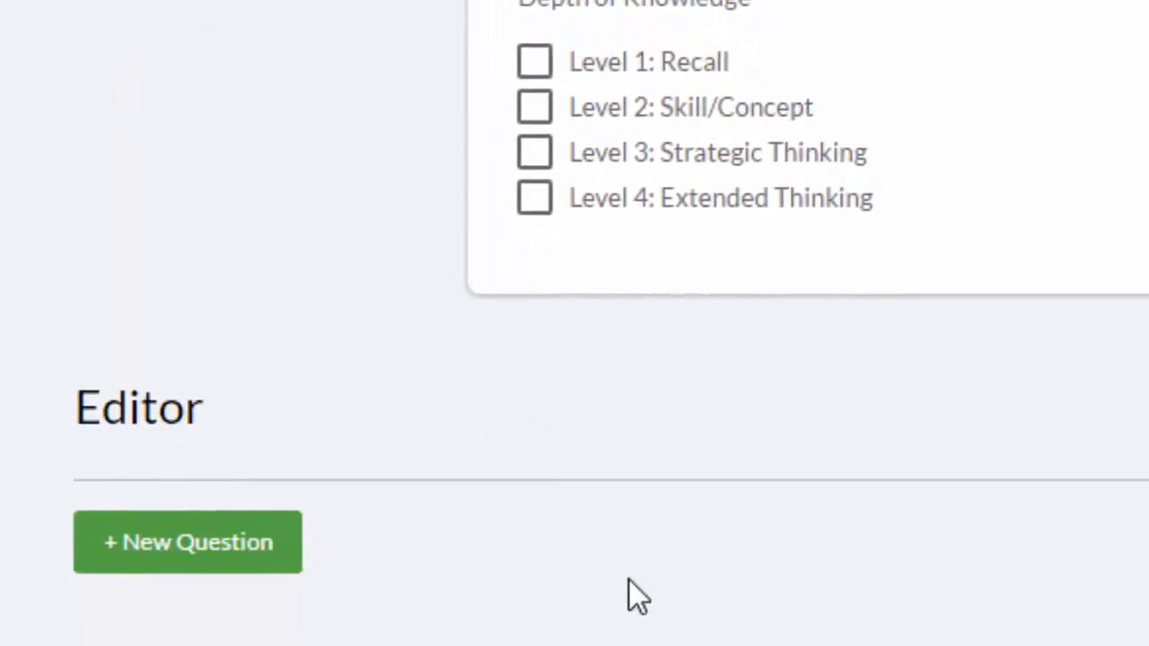
scroll(down, 3)
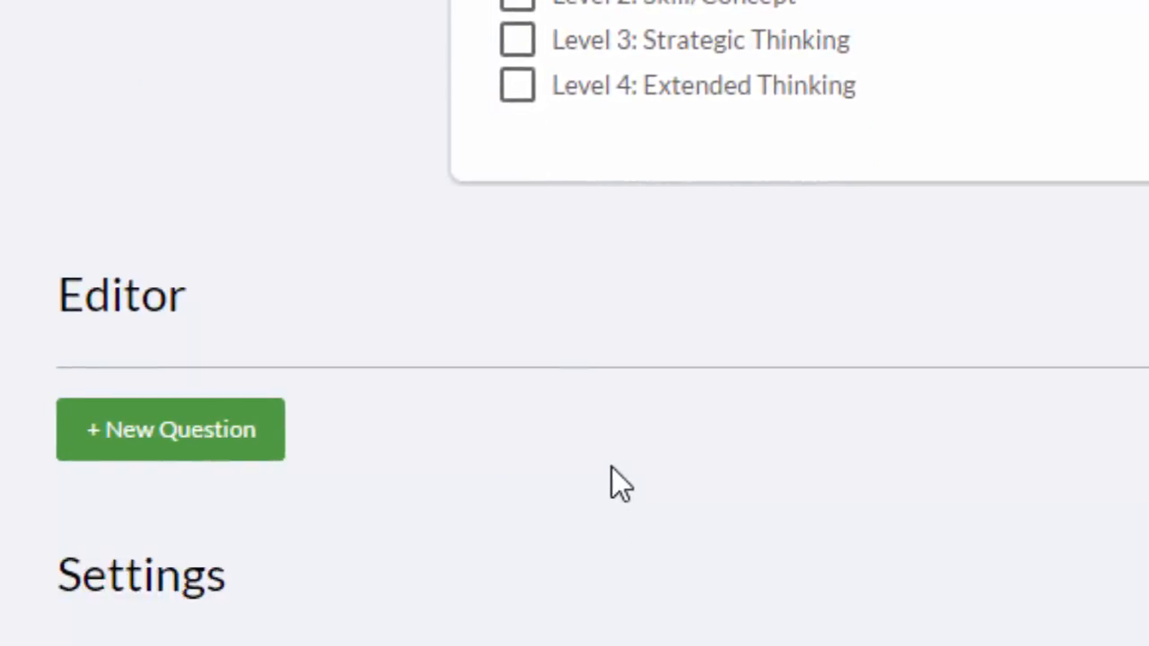